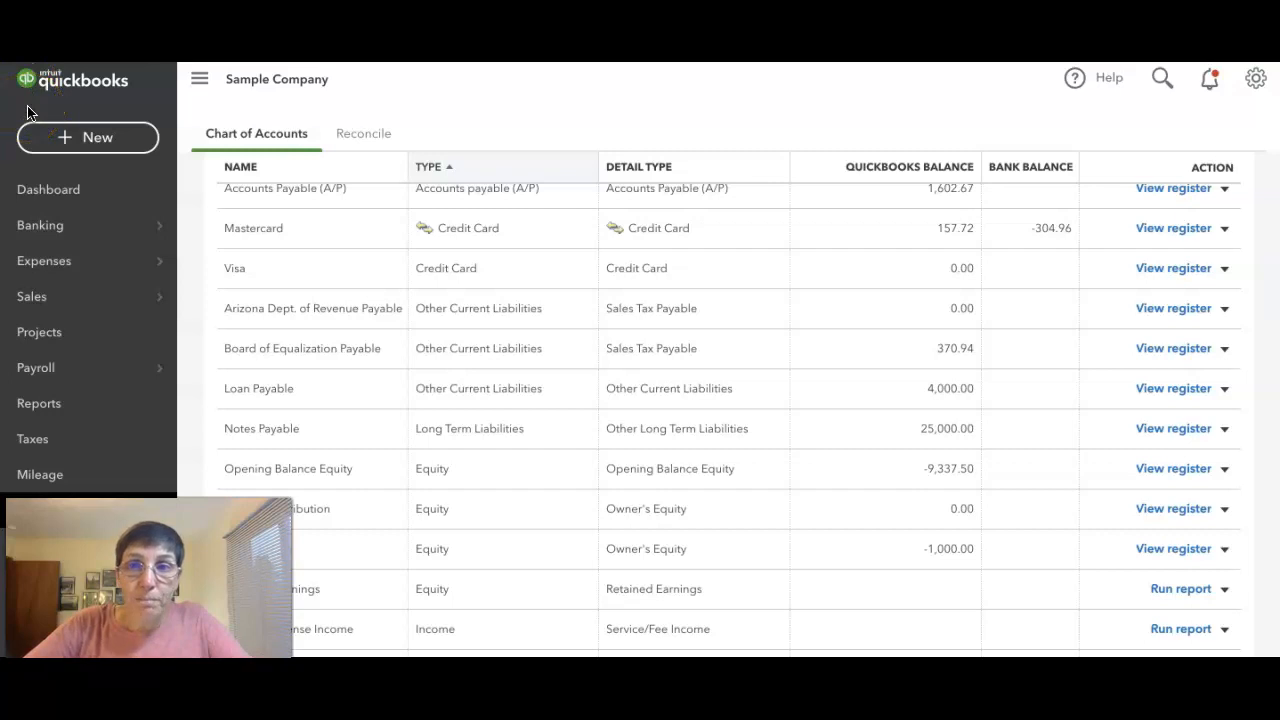
pyautogui.moveTo(470, 265)
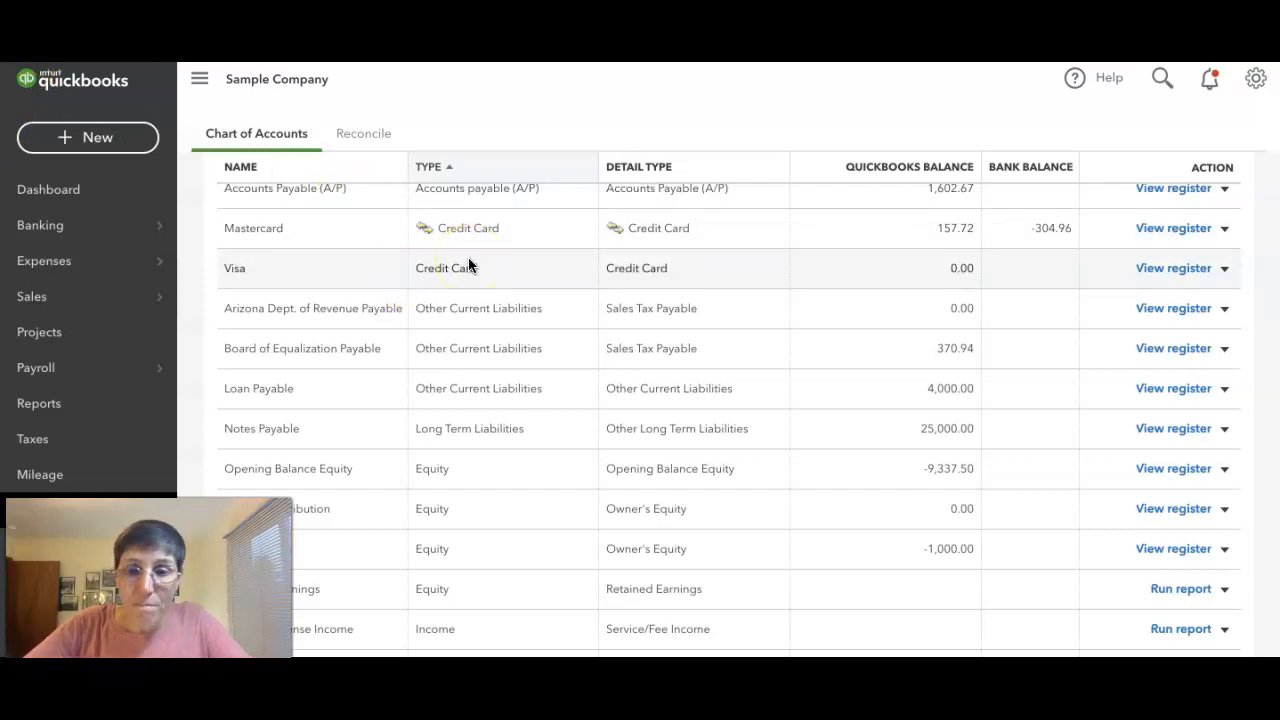
# Edit the Owner Draw equity account and save it as 'money you take out of the business'.
pyautogui.scroll(-3)
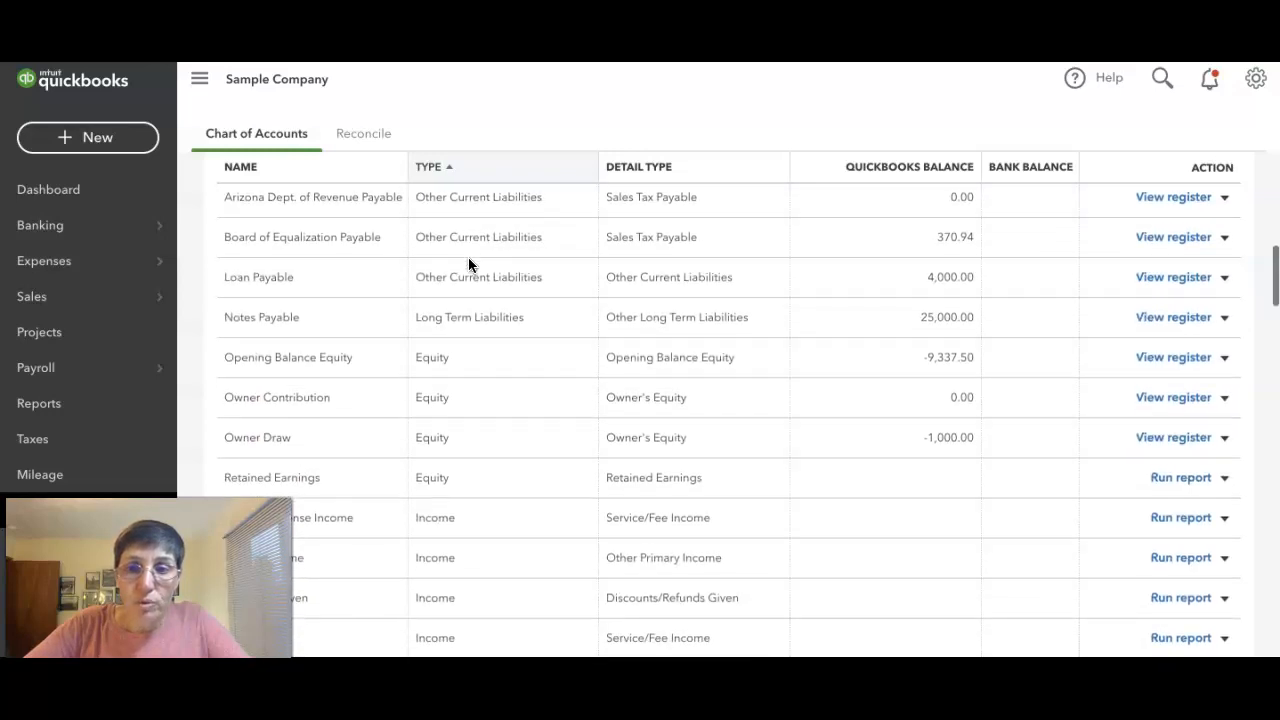
pyautogui.scroll(3)
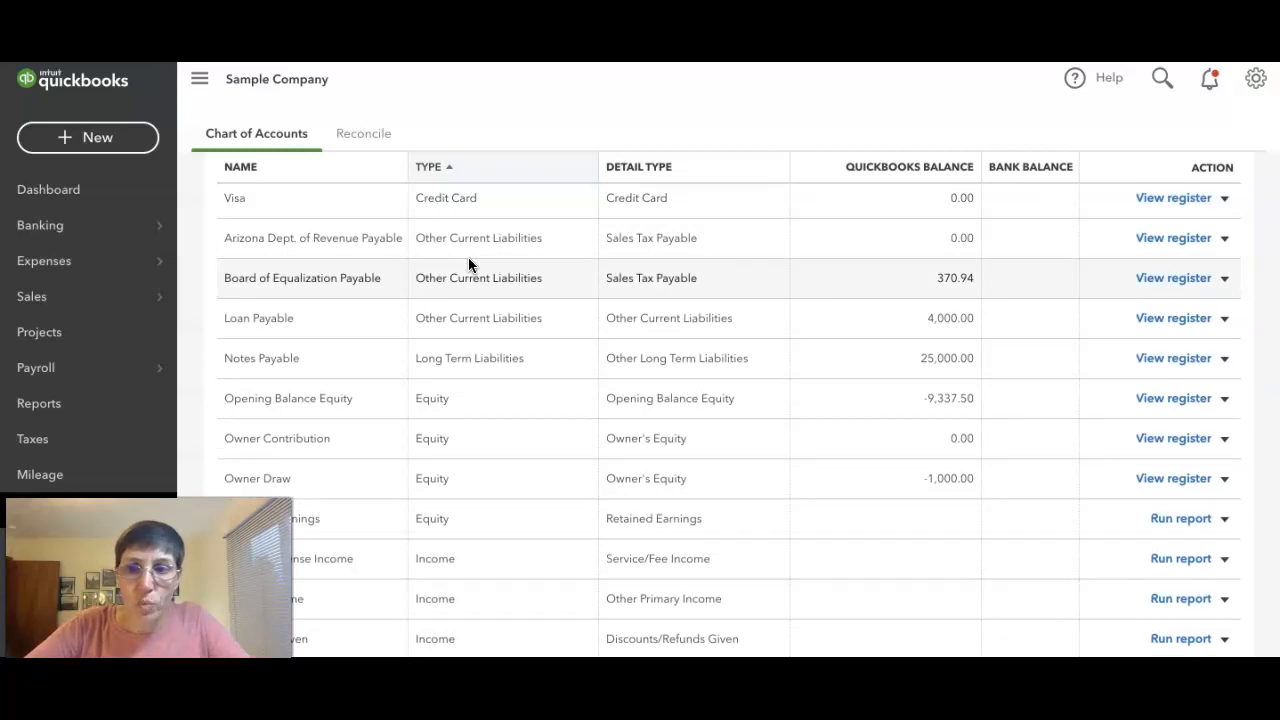
pyautogui.scroll(-3)
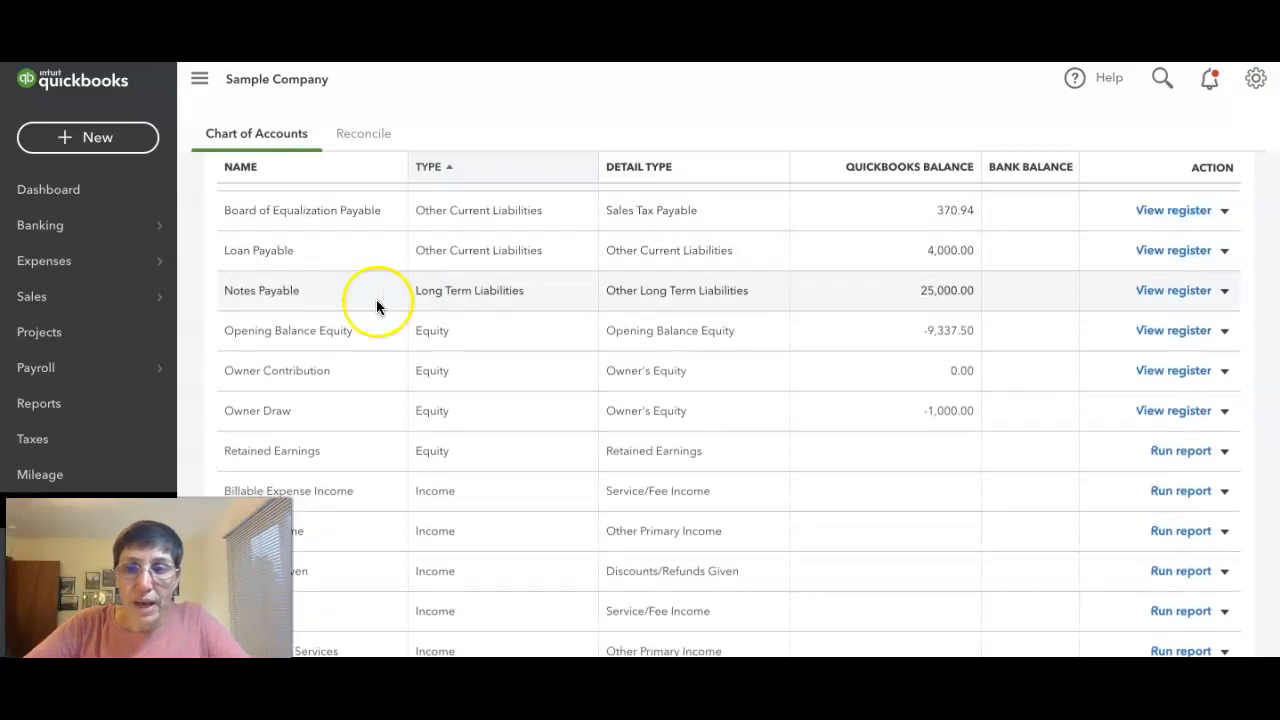
pyautogui.moveTo(252, 410)
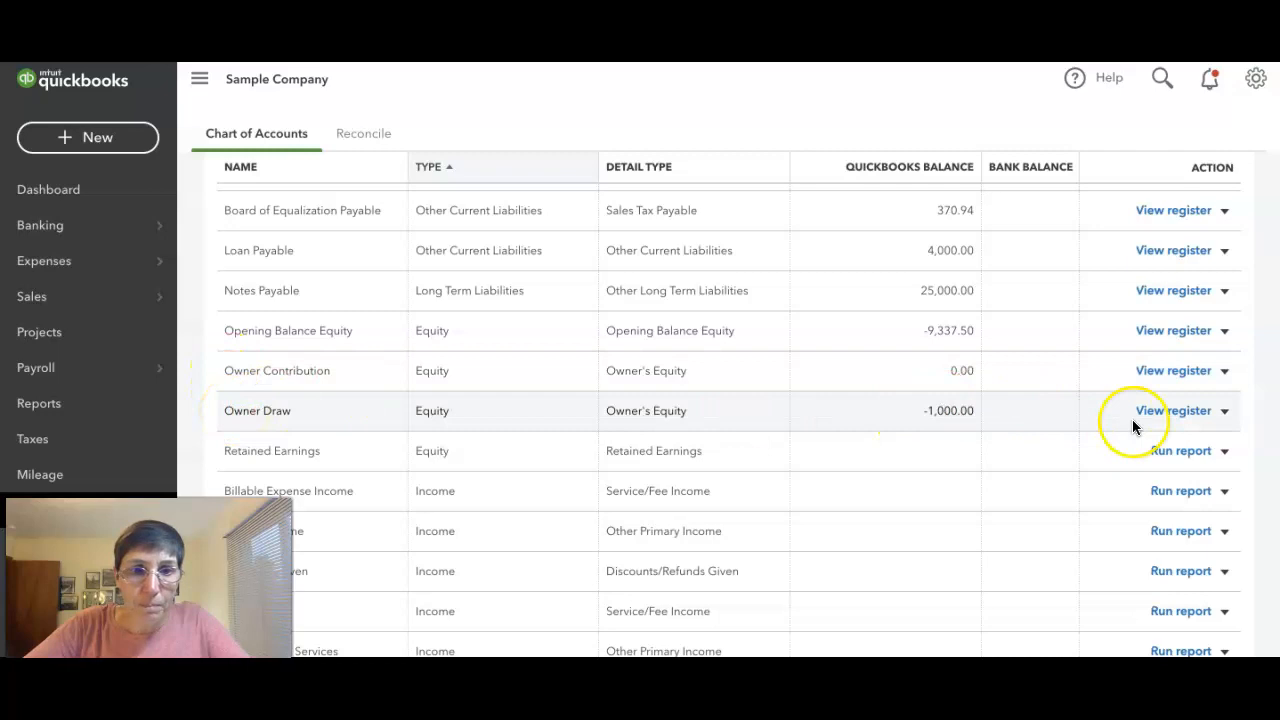
pyautogui.click(1224, 410)
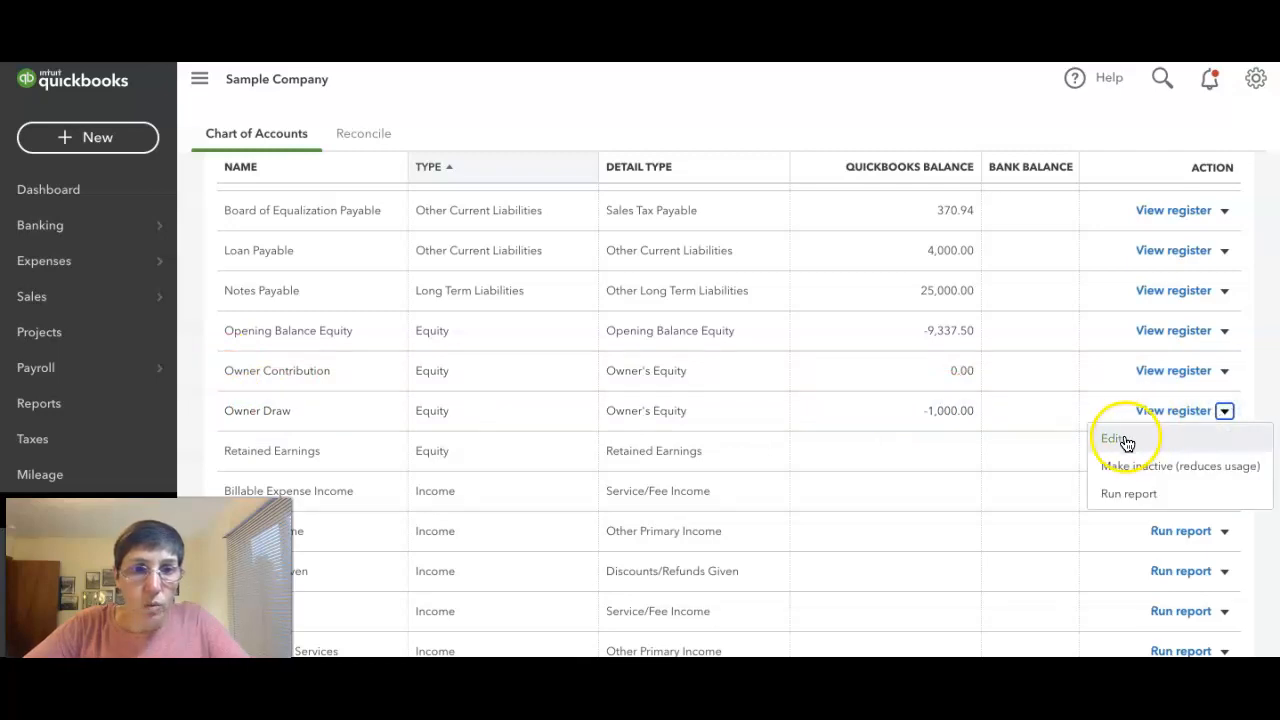
pyautogui.click(1112, 438)
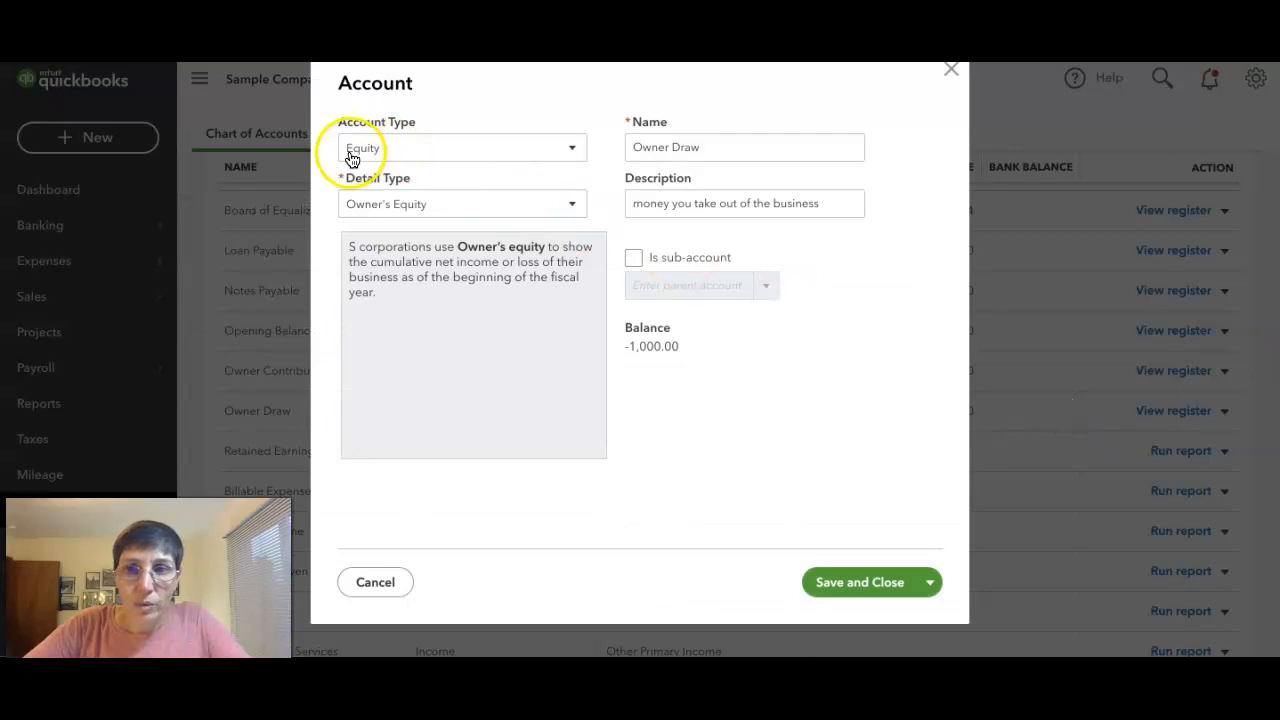
pyautogui.moveTo(351, 213)
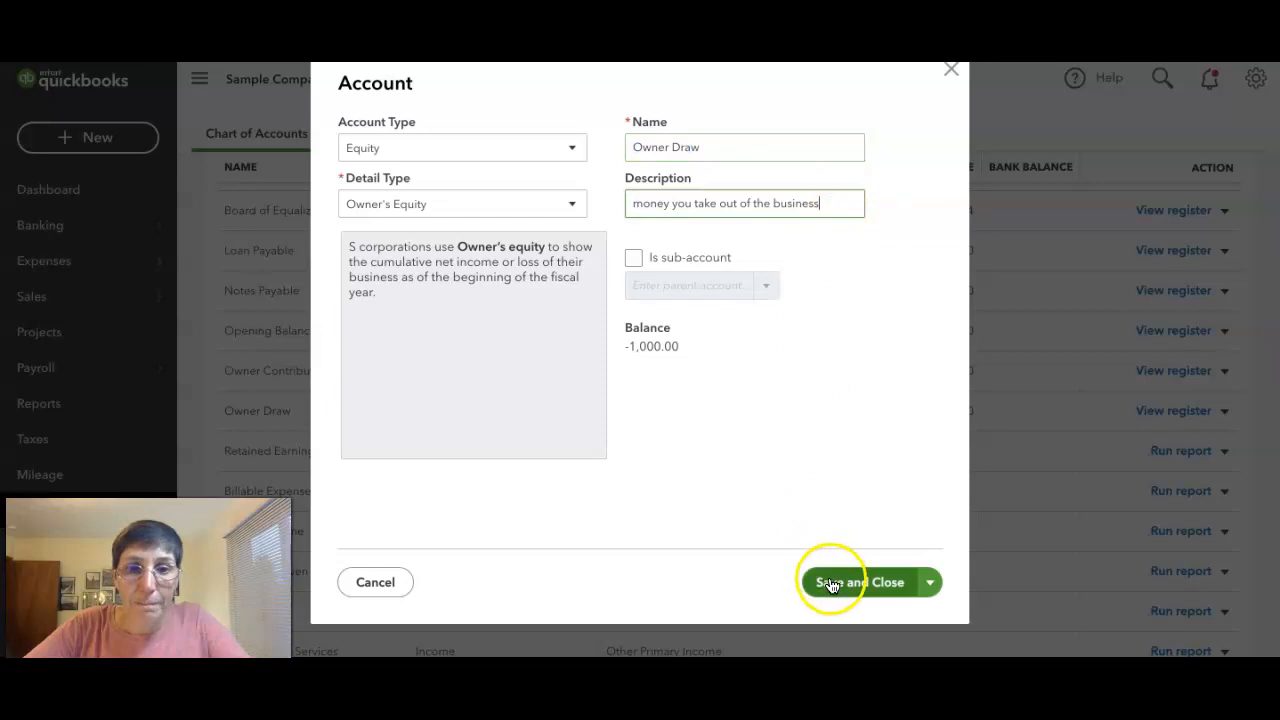
pyautogui.click(861, 582)
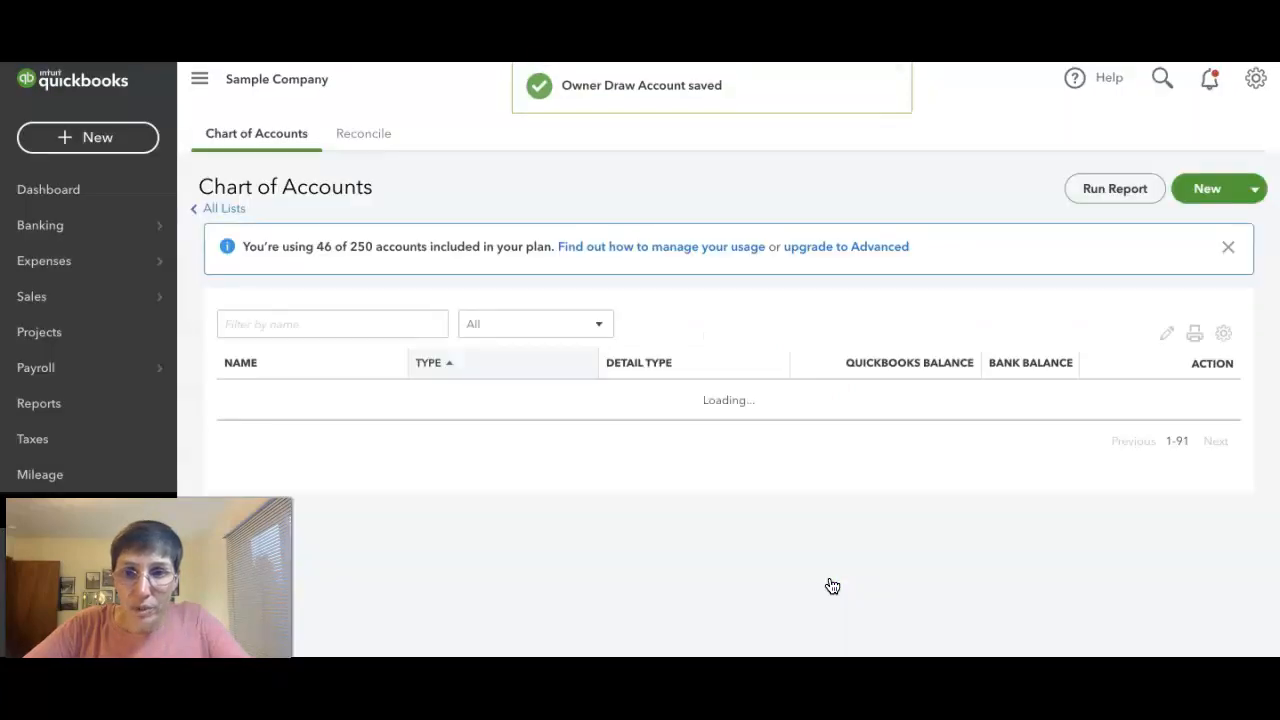
pyautogui.scroll(-3)
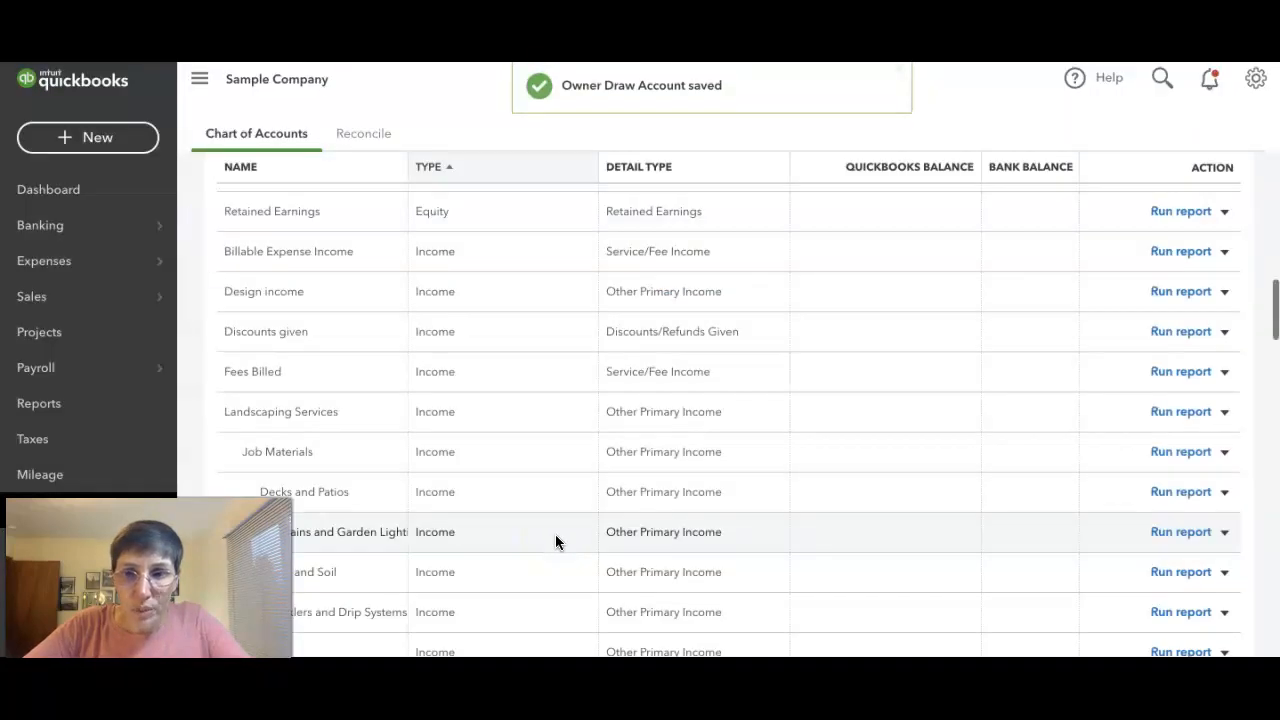
pyautogui.scroll(-3)
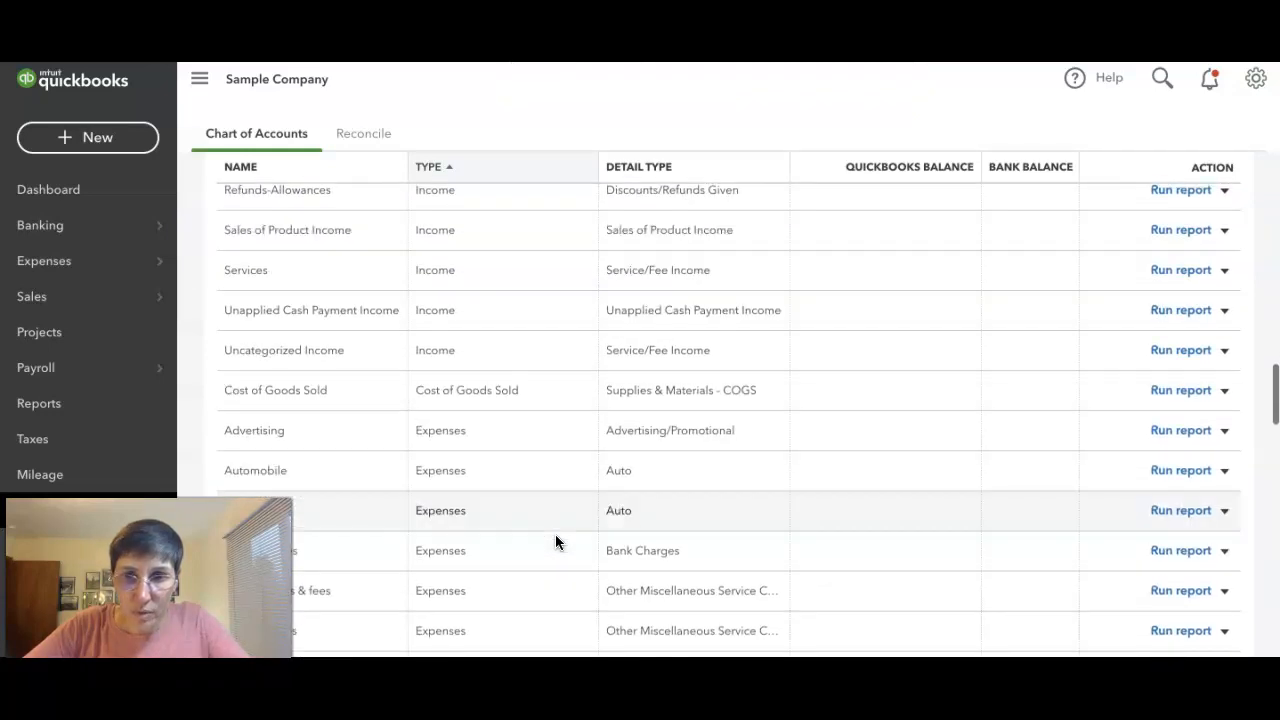
pyautogui.scroll(-3)
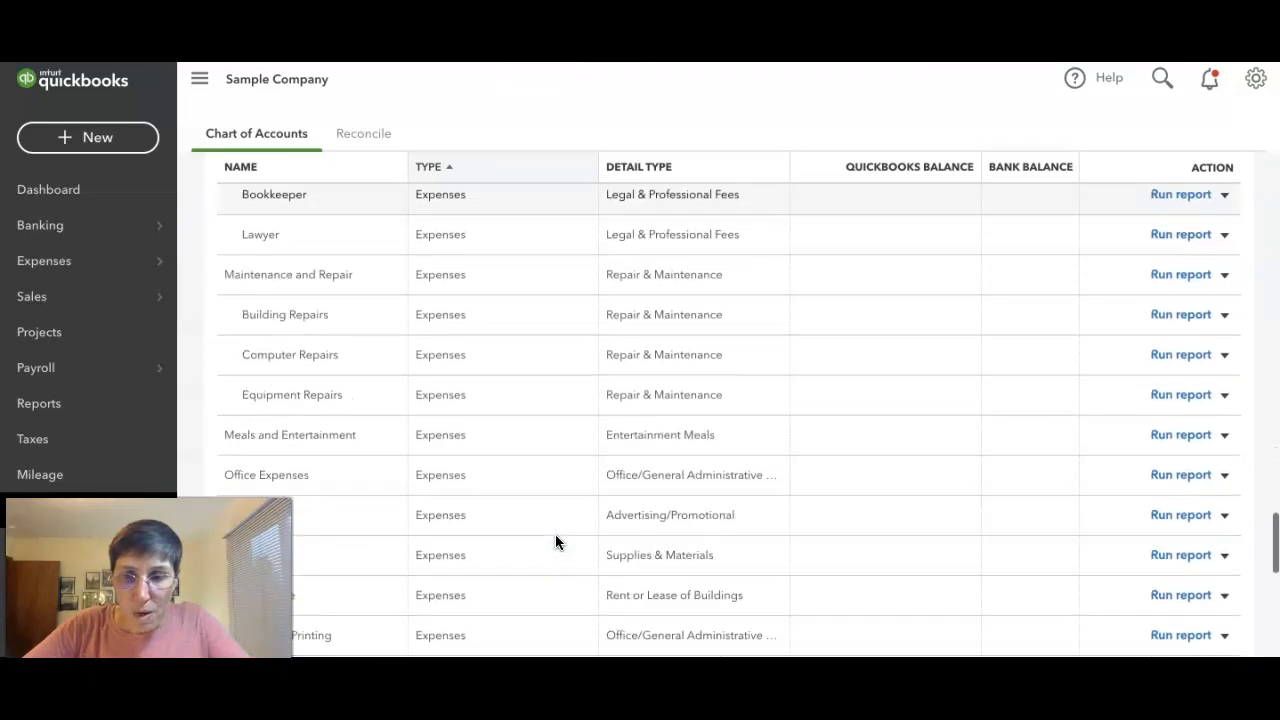
pyautogui.scroll(3)
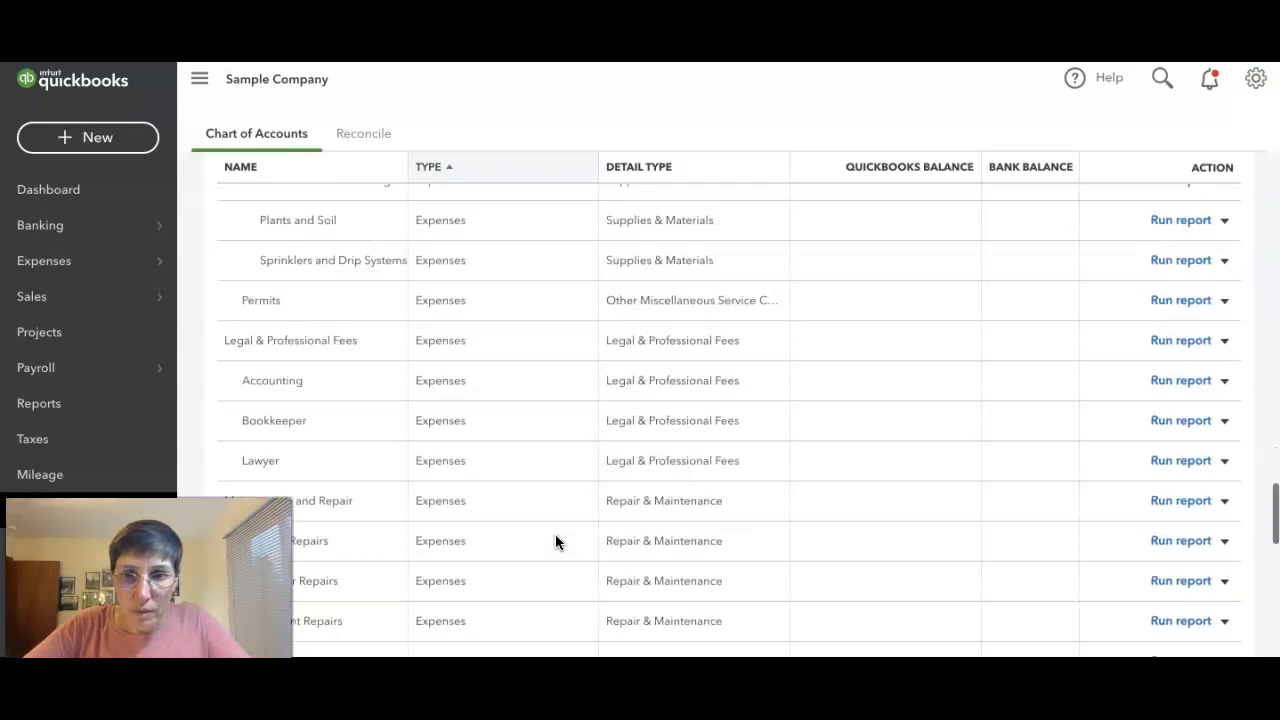
pyautogui.scroll(3)
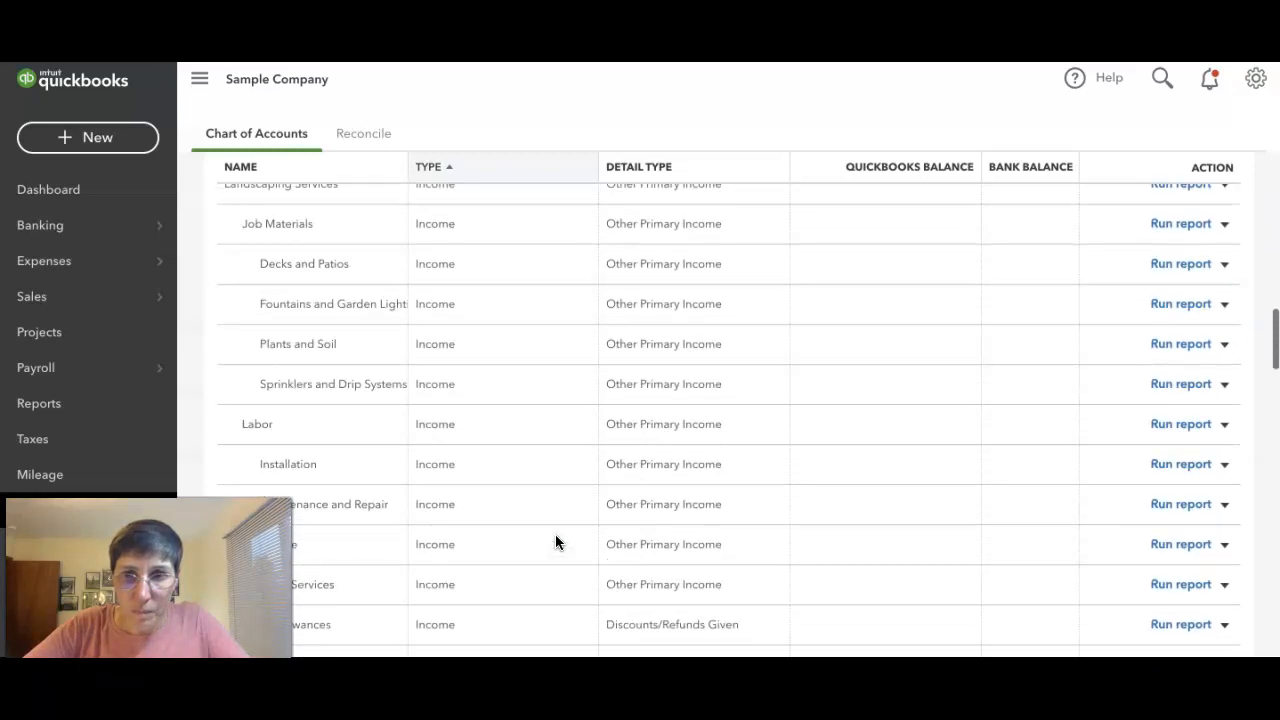
pyautogui.scroll(3)
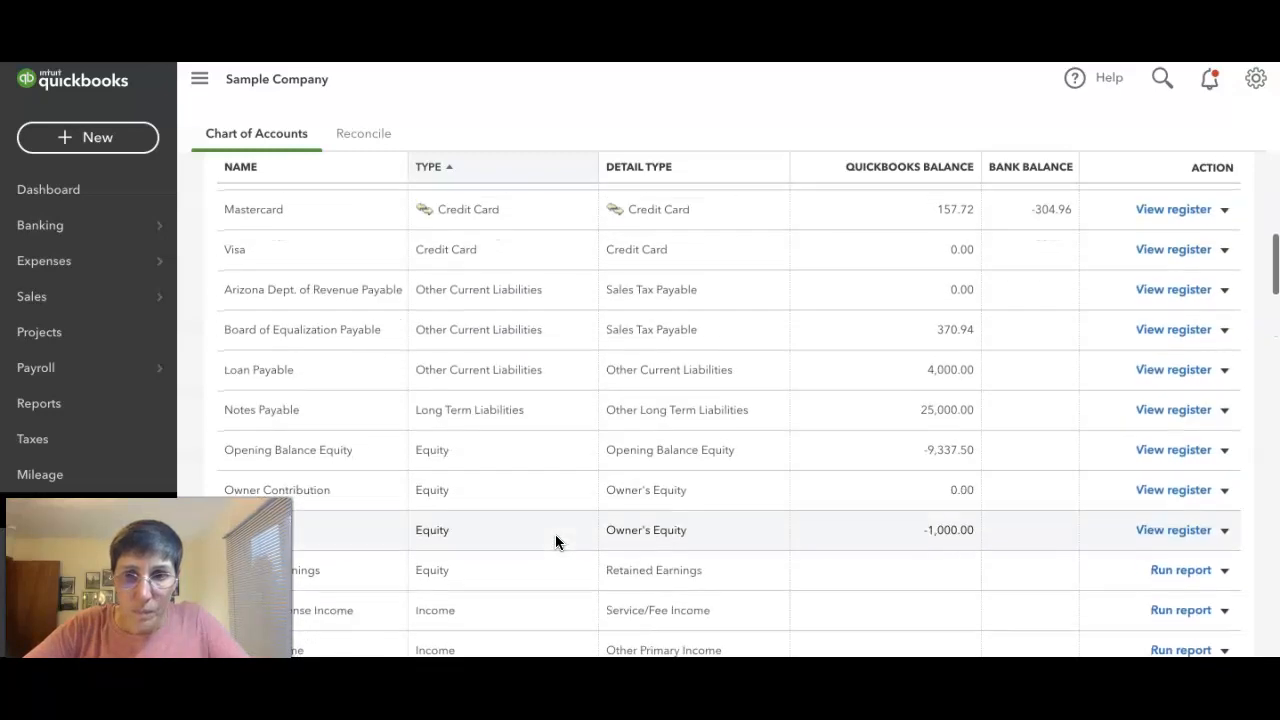
pyautogui.scroll(-3)
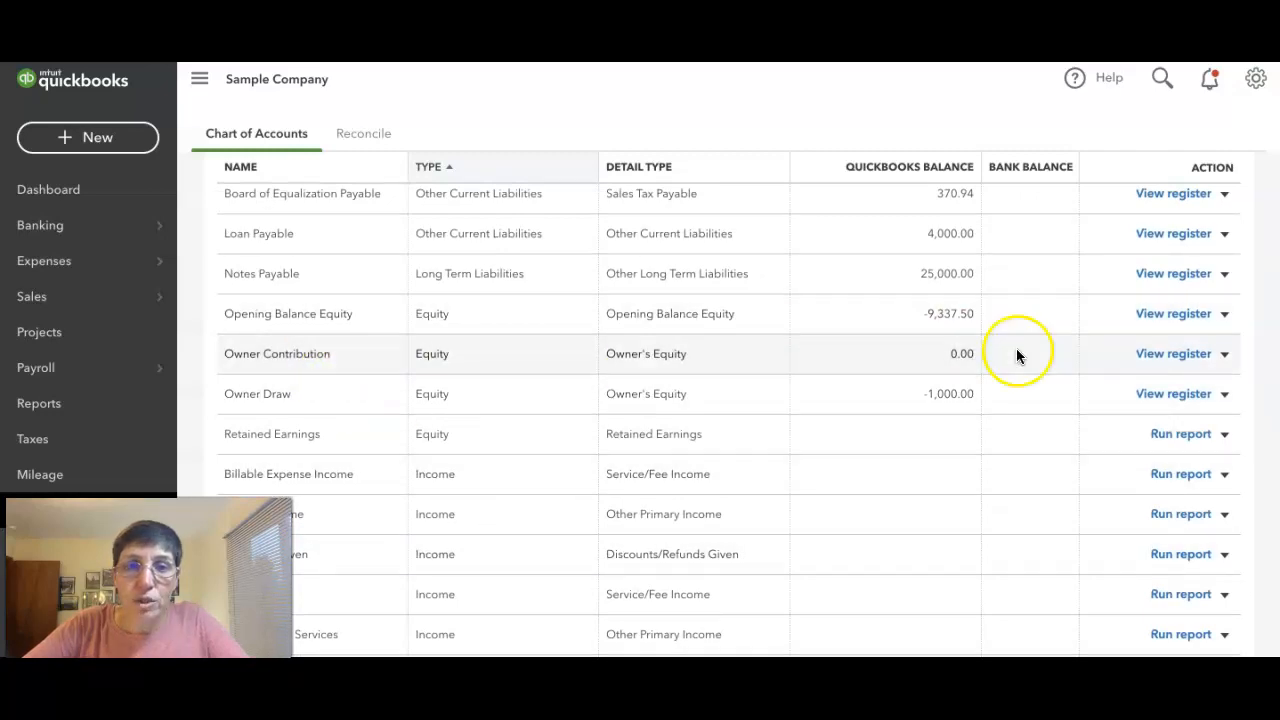
# Save the Owner Contribution equity account, then start a new Checking expense.
pyautogui.click(1227, 353)
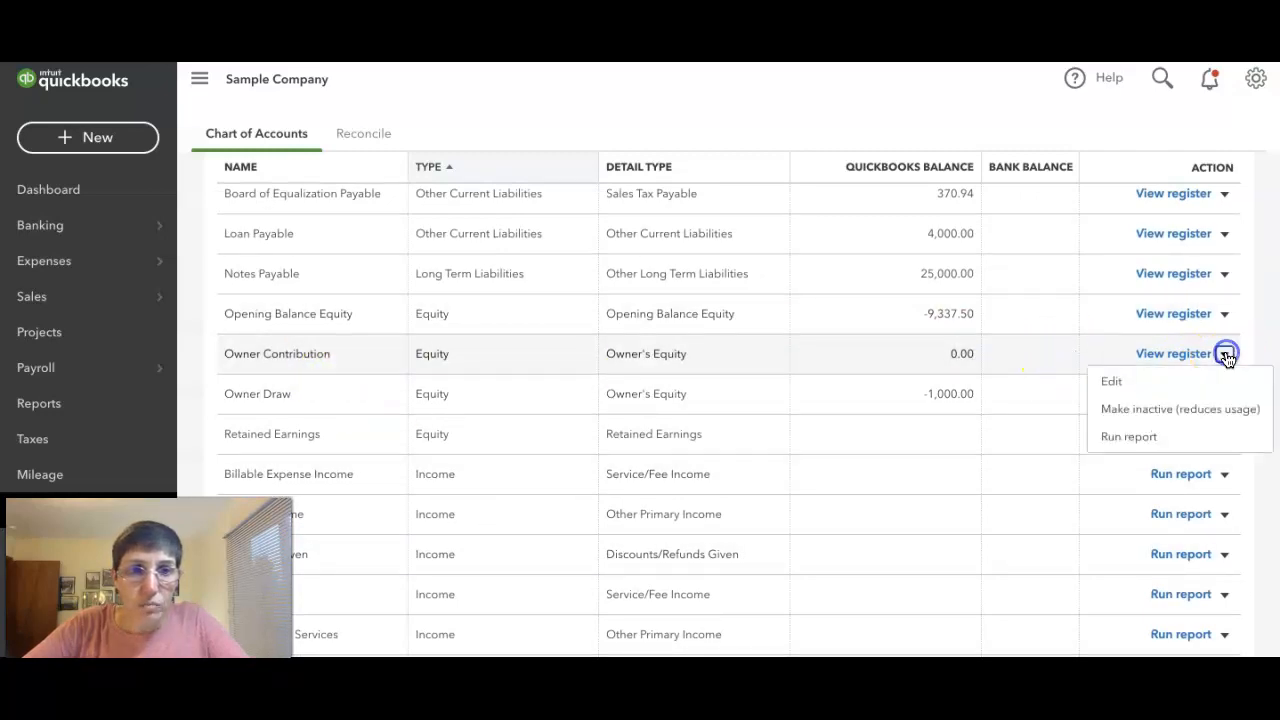
pyautogui.moveTo(1111, 384)
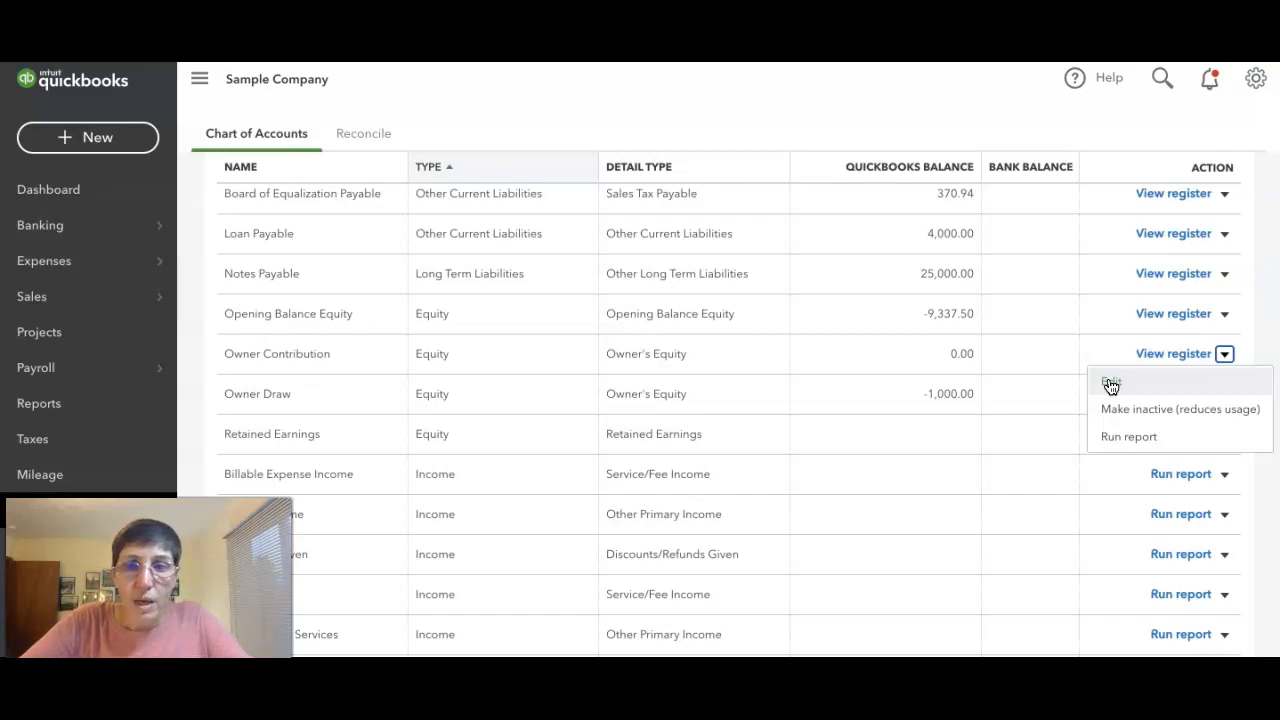
pyautogui.click(1120, 385)
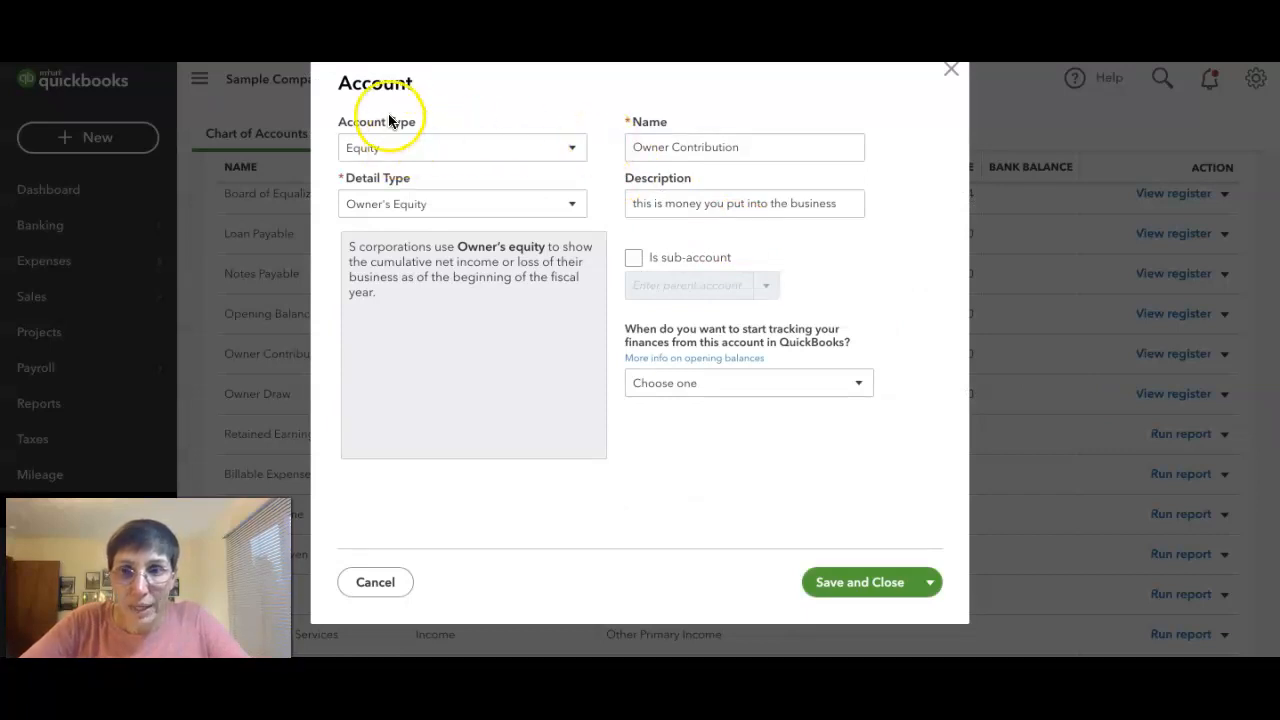
pyautogui.moveTo(354, 218)
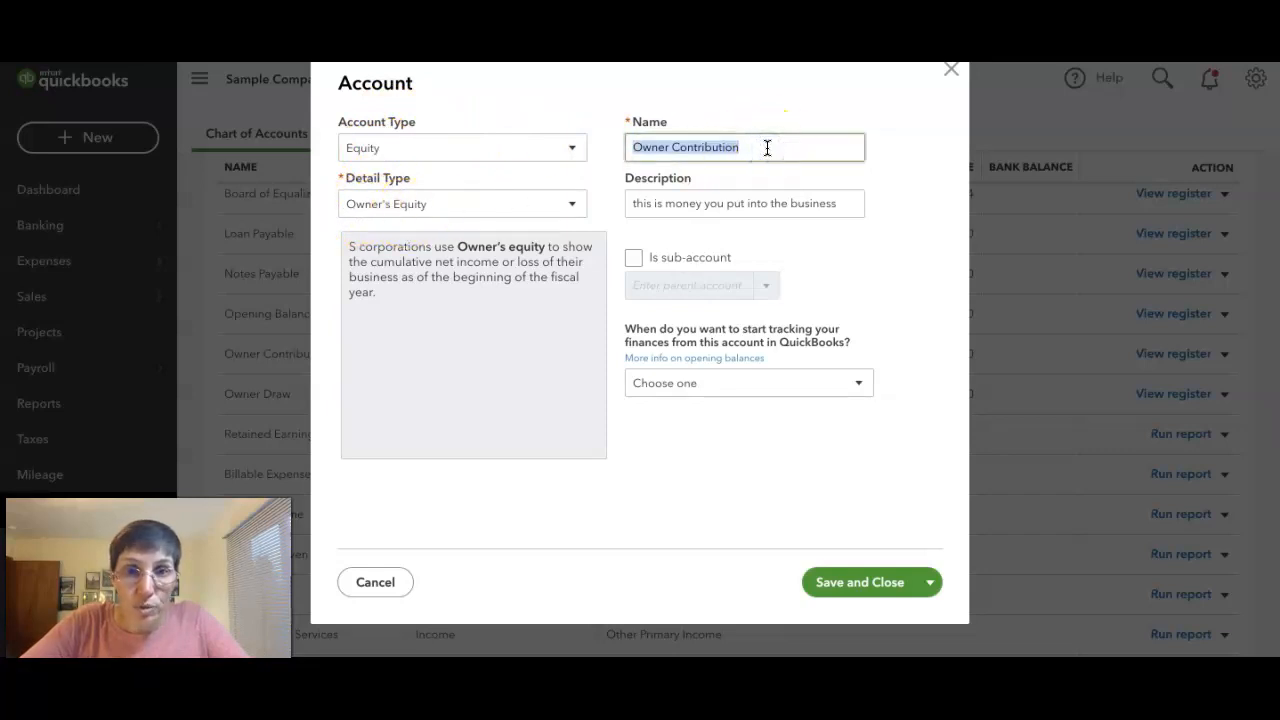
pyautogui.click(745, 203)
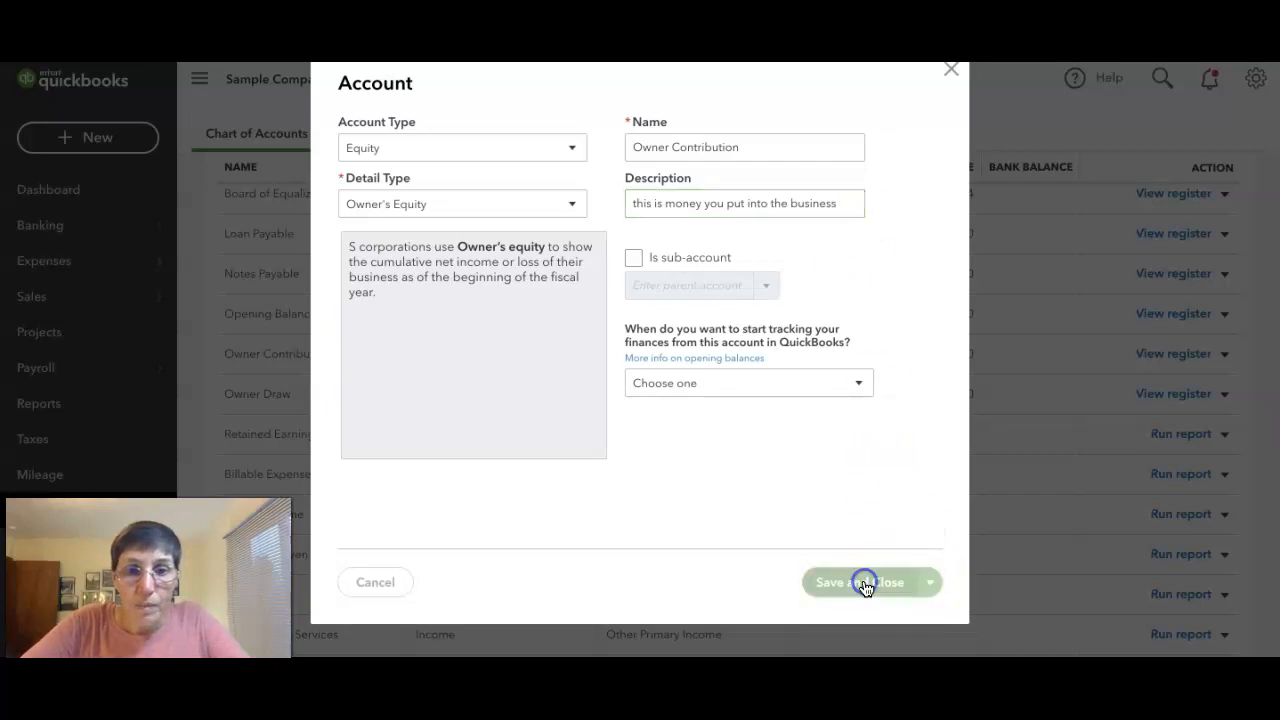
pyautogui.click(862, 582)
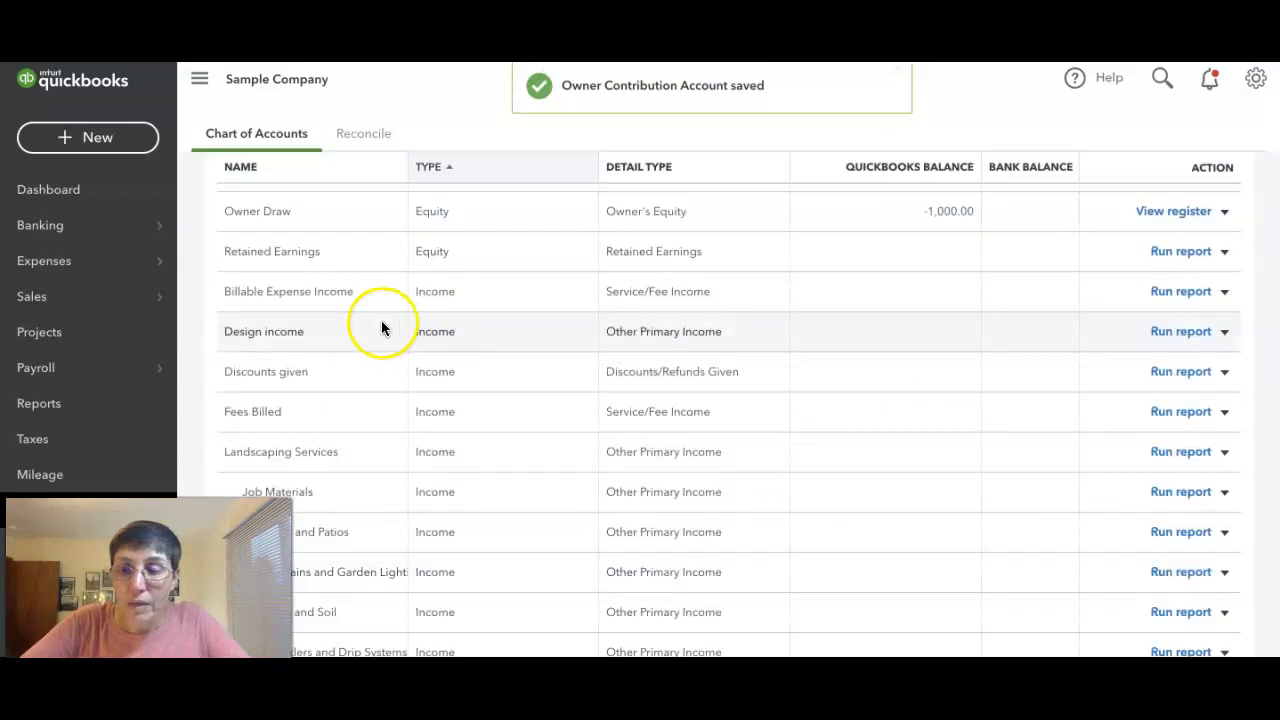
pyautogui.click(88, 137)
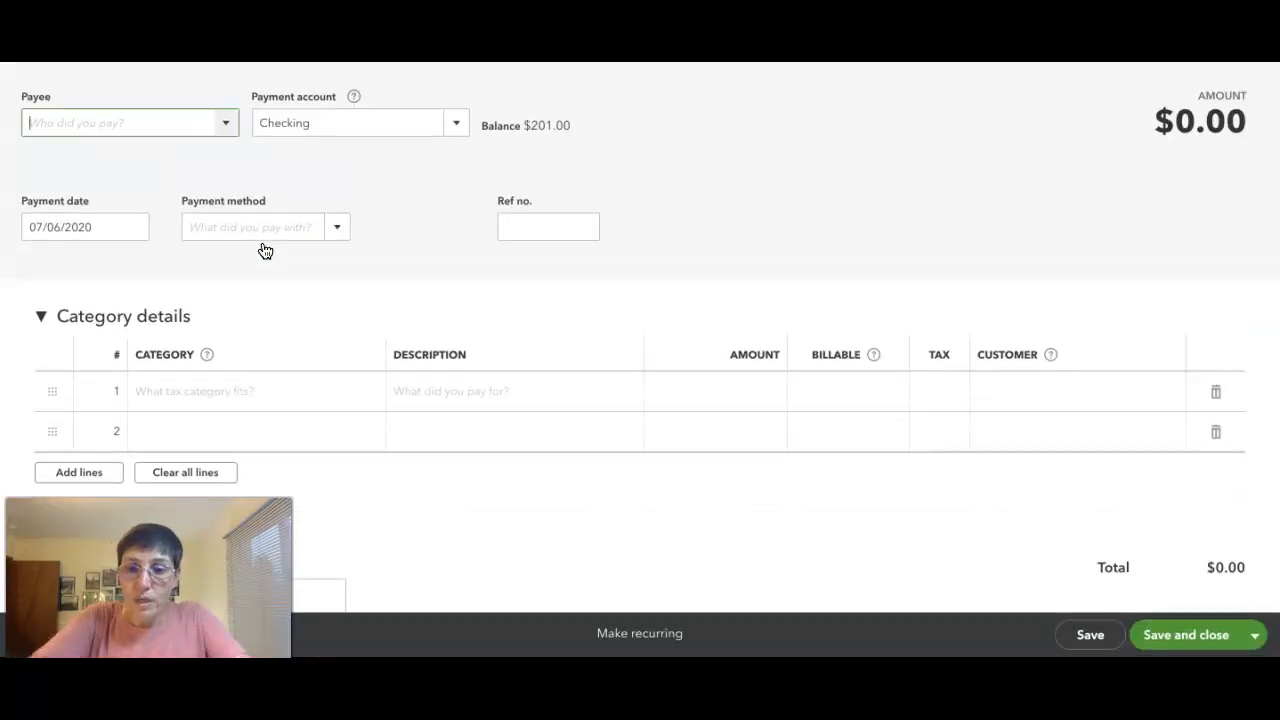
# Make Books by Bessie the expense payee and search for the Owner Draw category.
pyautogui.write('car')
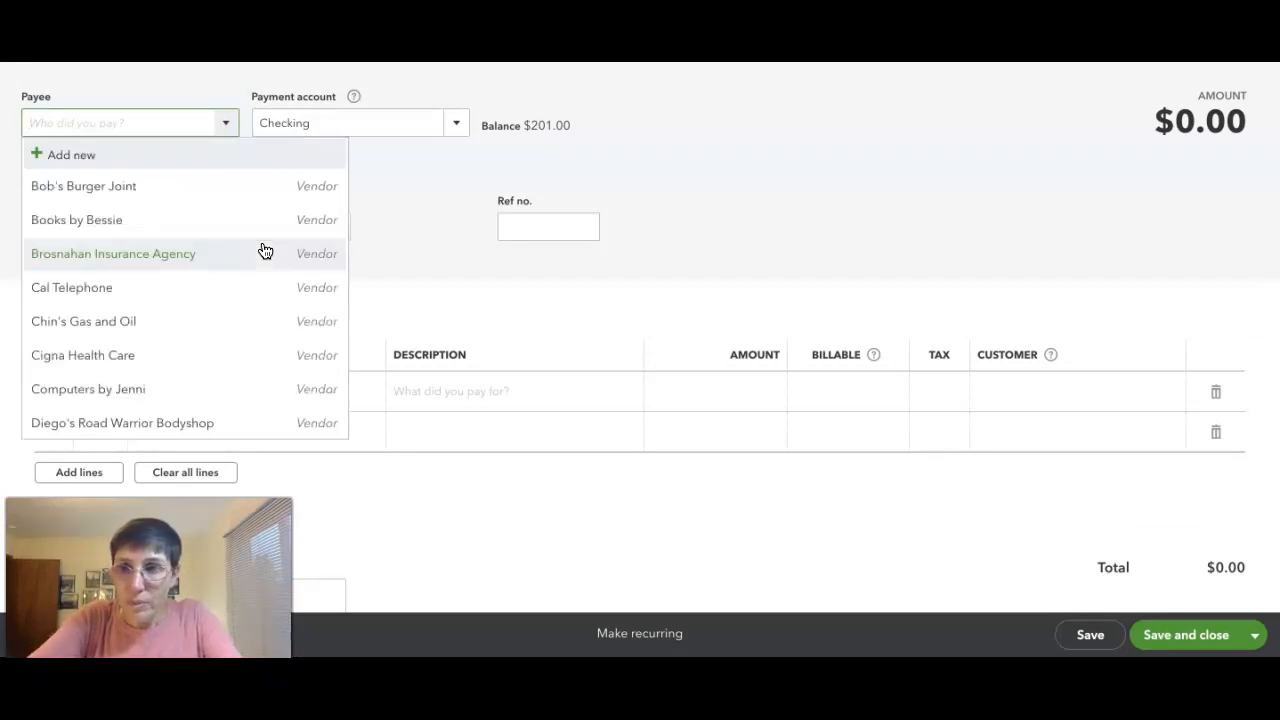
pyautogui.moveTo(100, 219)
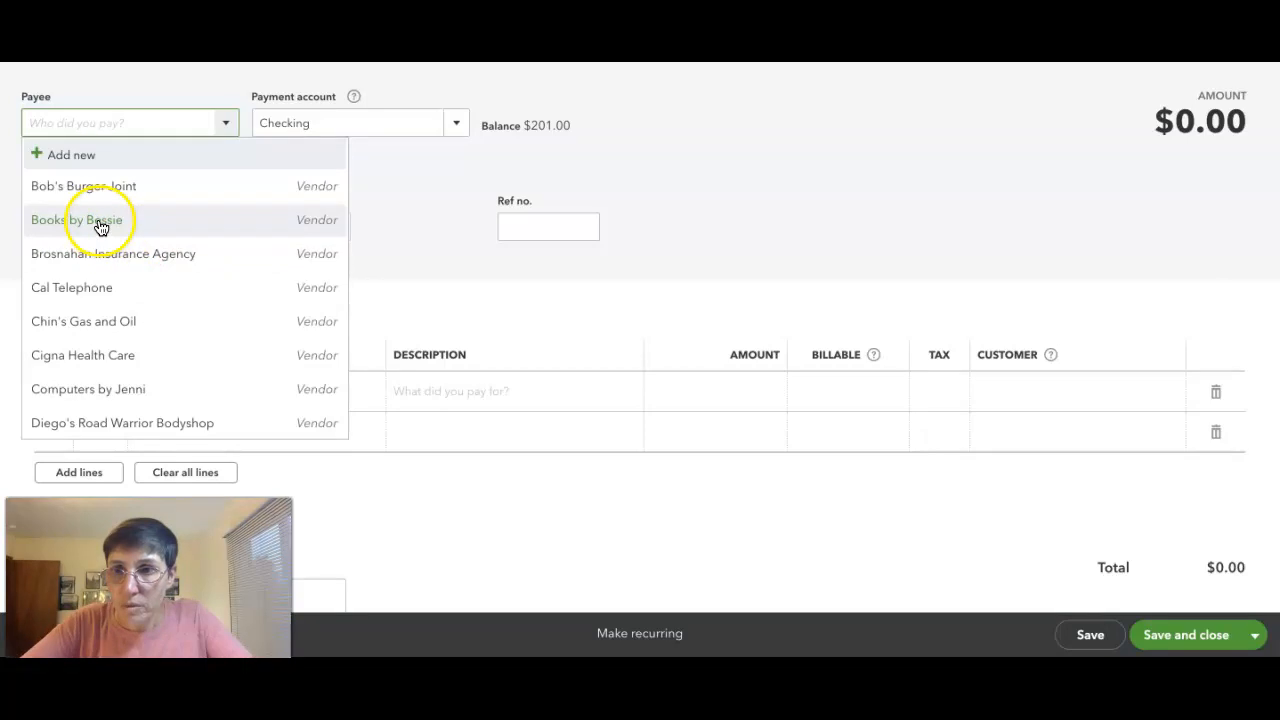
pyautogui.click(76, 219)
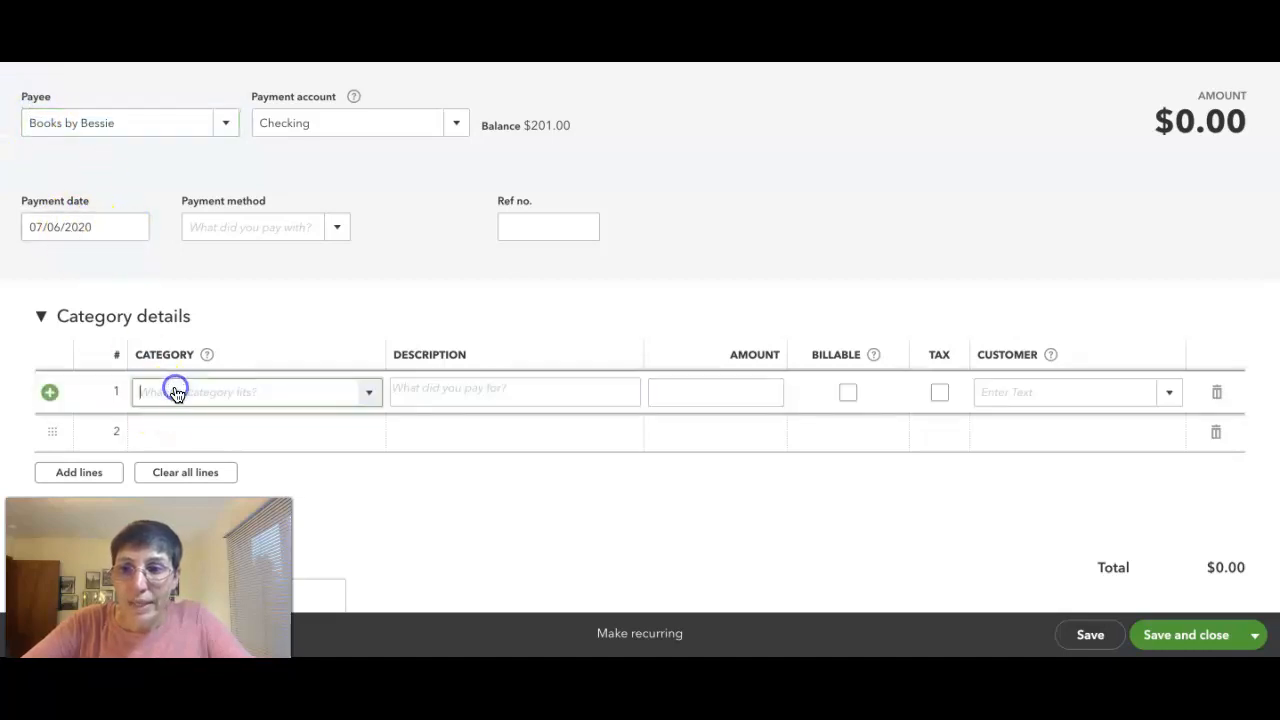
pyautogui.write('draw')
pyautogui.click(716, 392)
pyautogui.write('1,000')
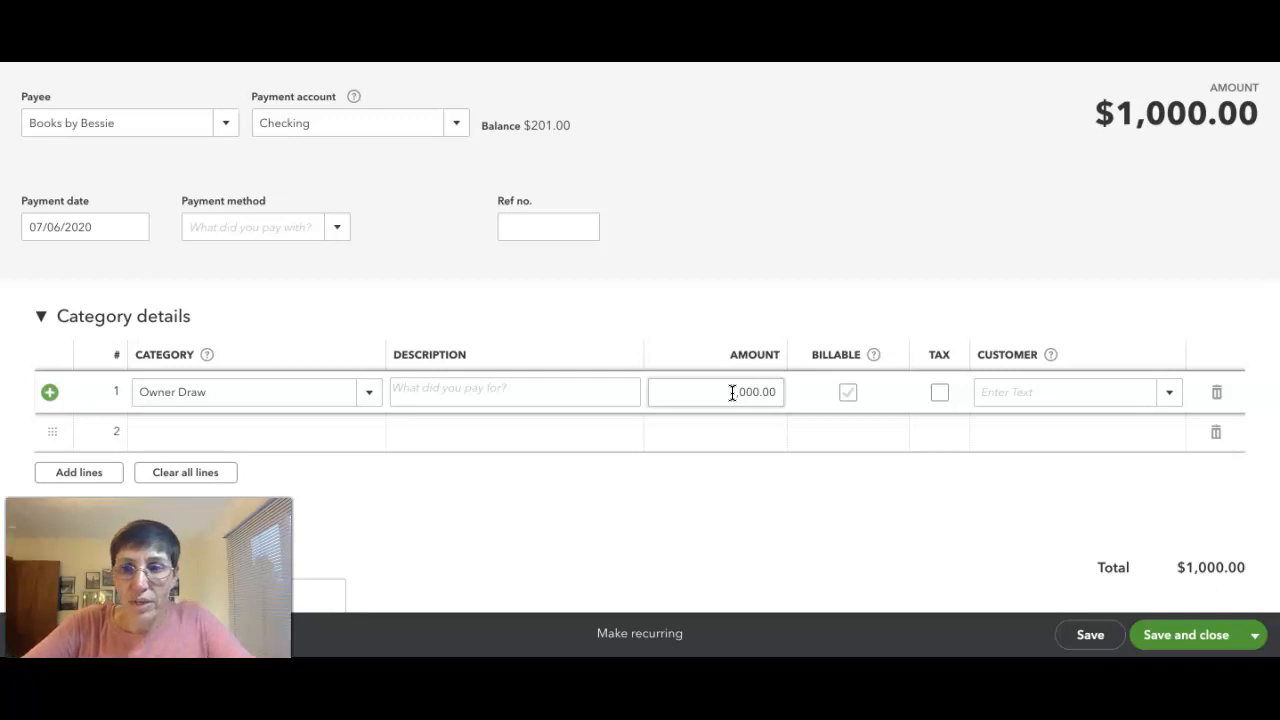
pyautogui.moveTo(790, 247)
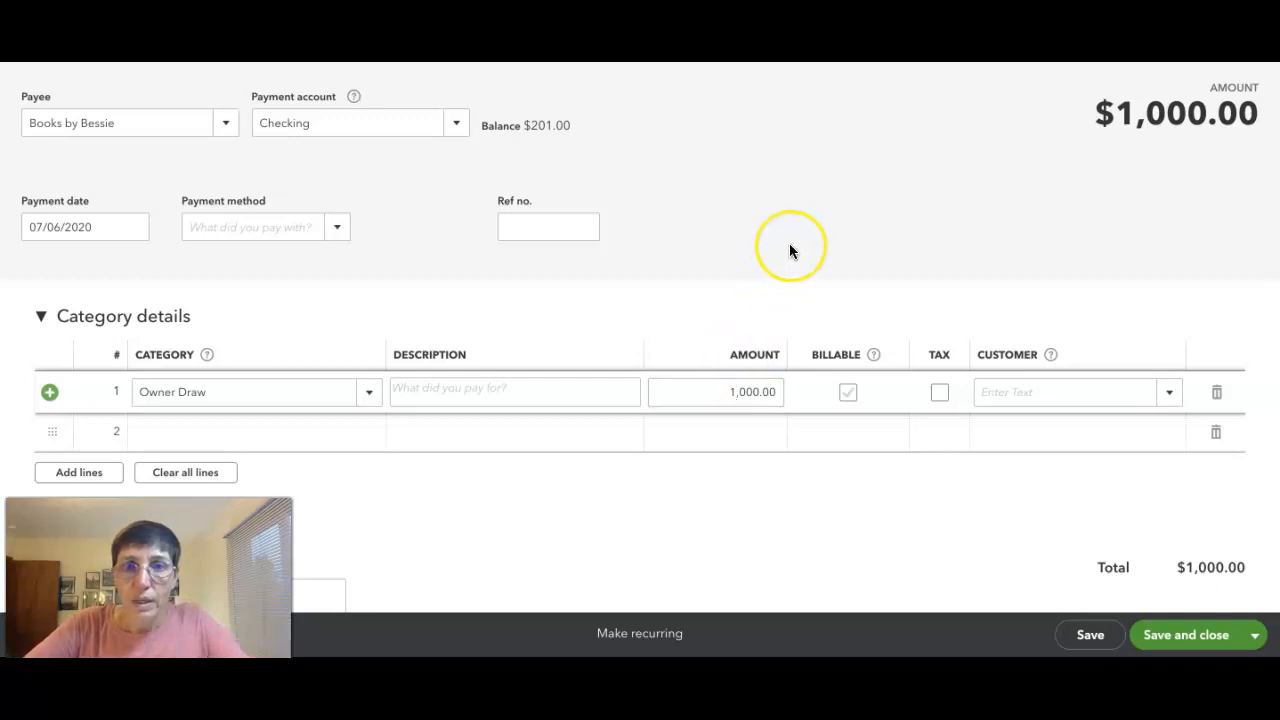
pyautogui.moveTo(790, 250)
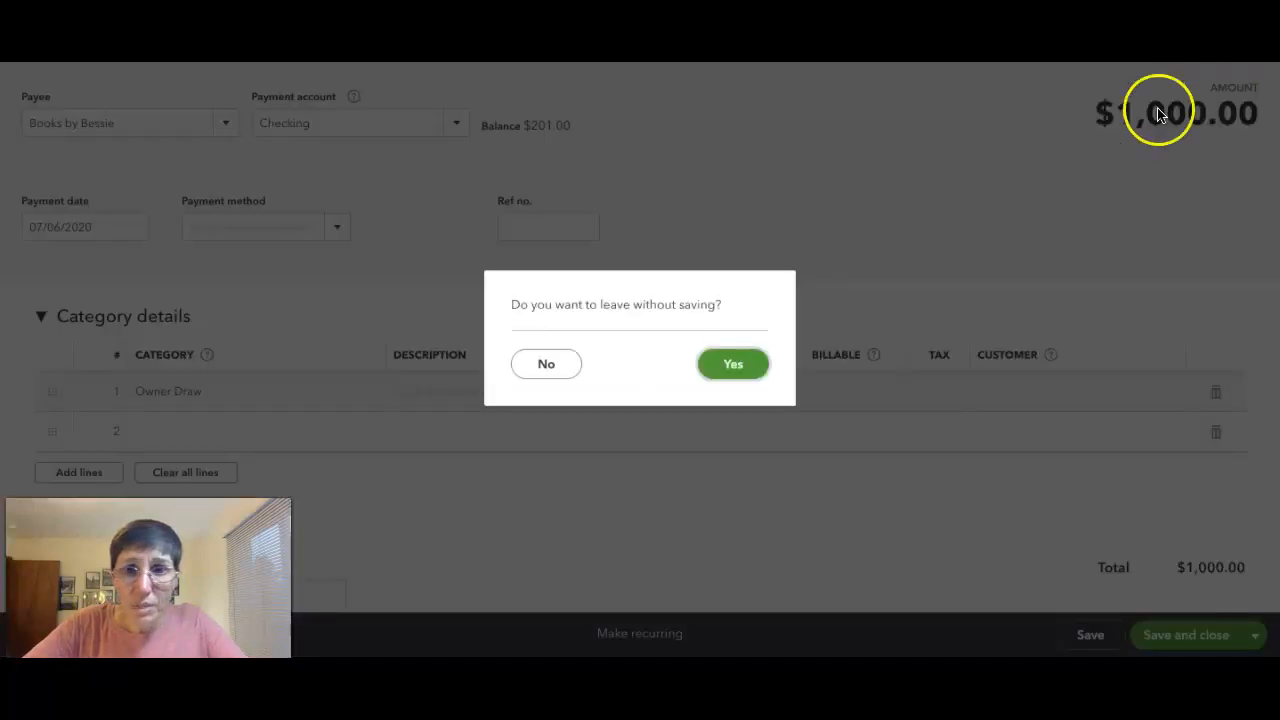
pyautogui.moveTo(732, 363)
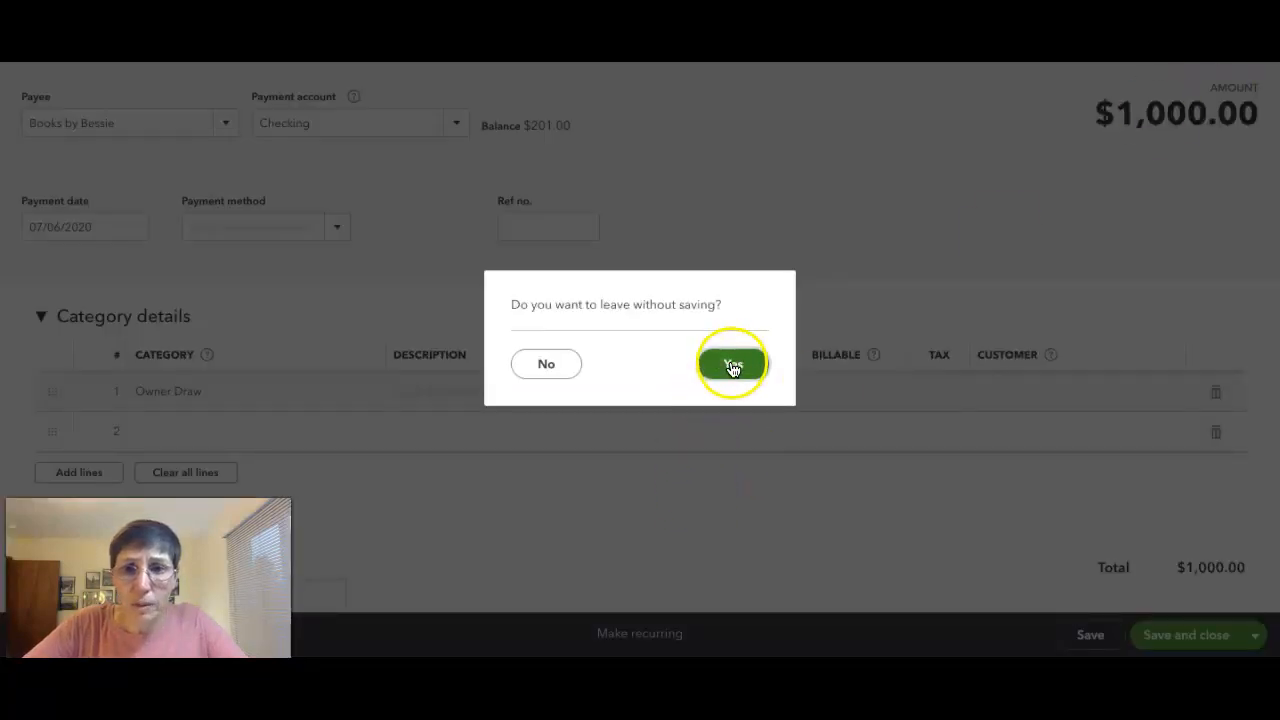
# Discard the unsaved $1,000 expense and open the Banking For review transaction list.
pyautogui.click(731, 363)
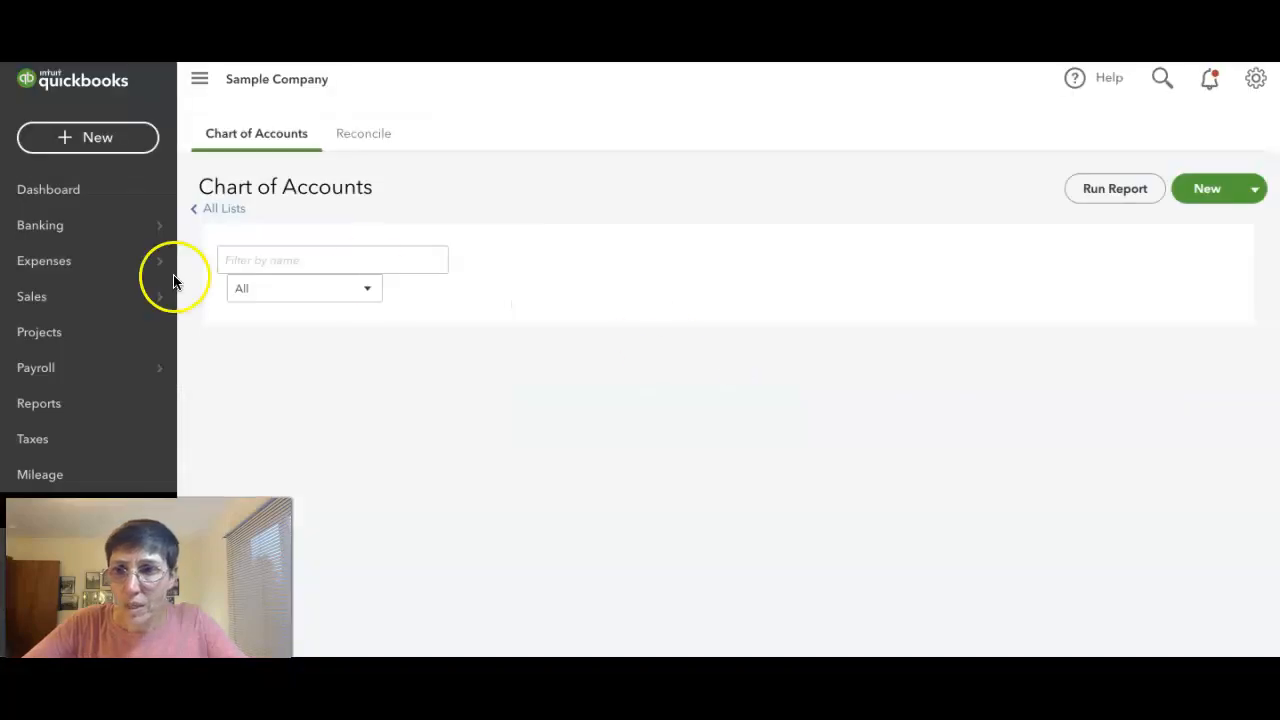
pyautogui.click(40, 225)
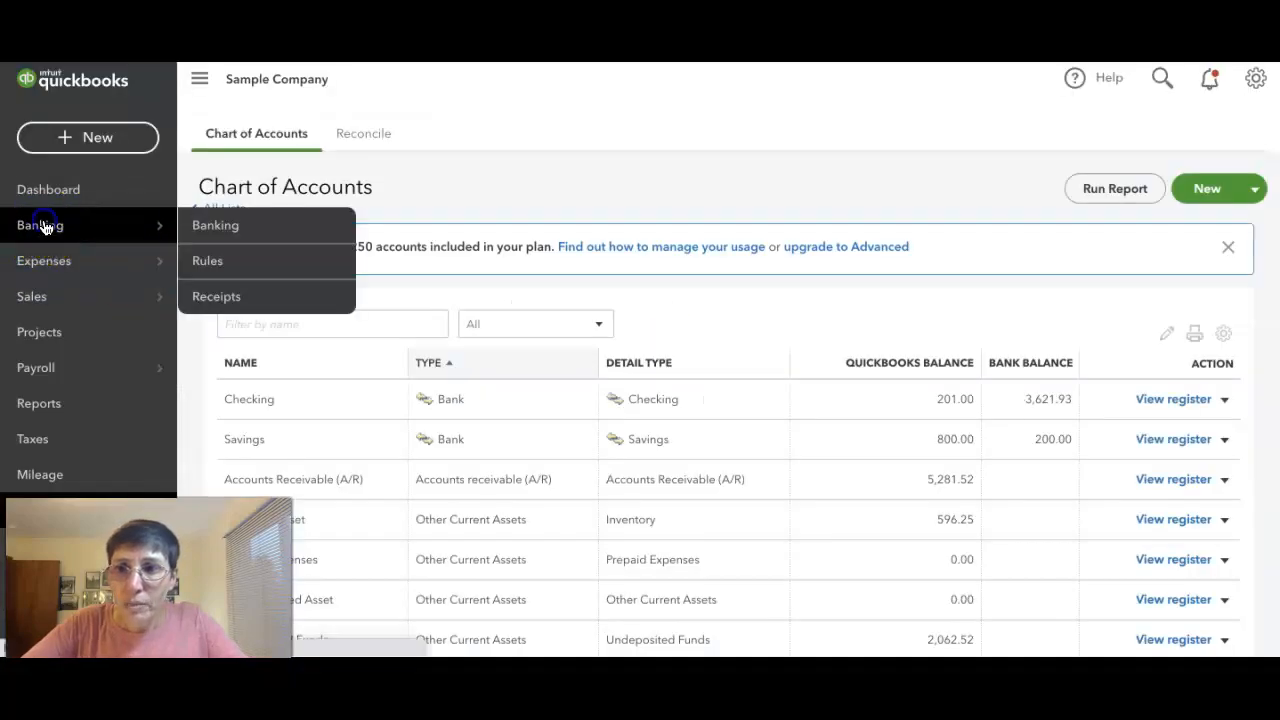
pyautogui.click(215, 224)
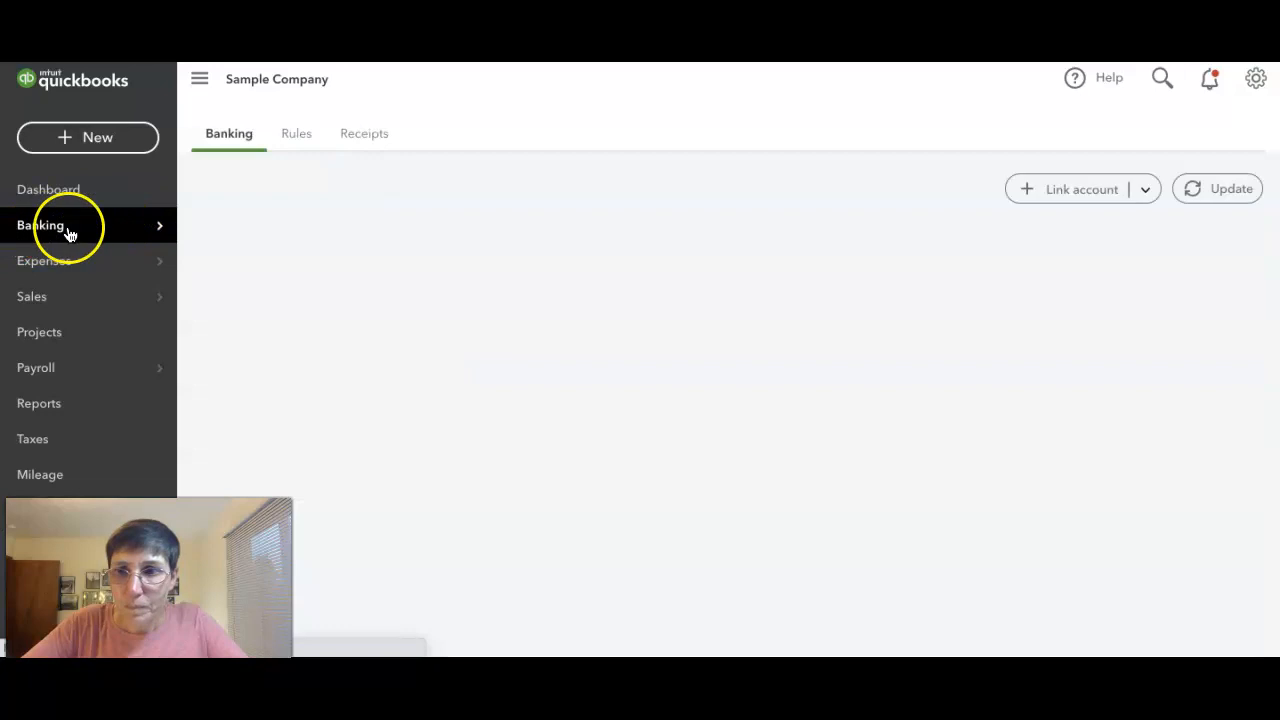
pyautogui.click(41, 225)
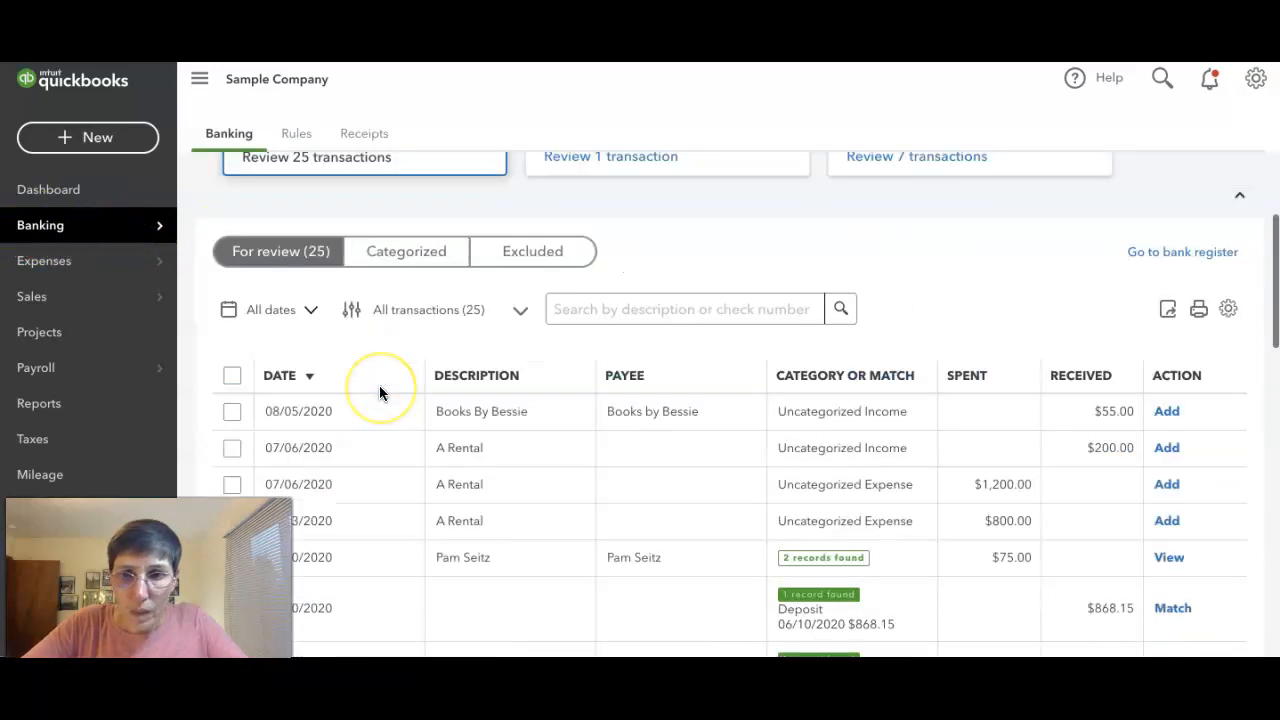
pyautogui.scroll(-3)
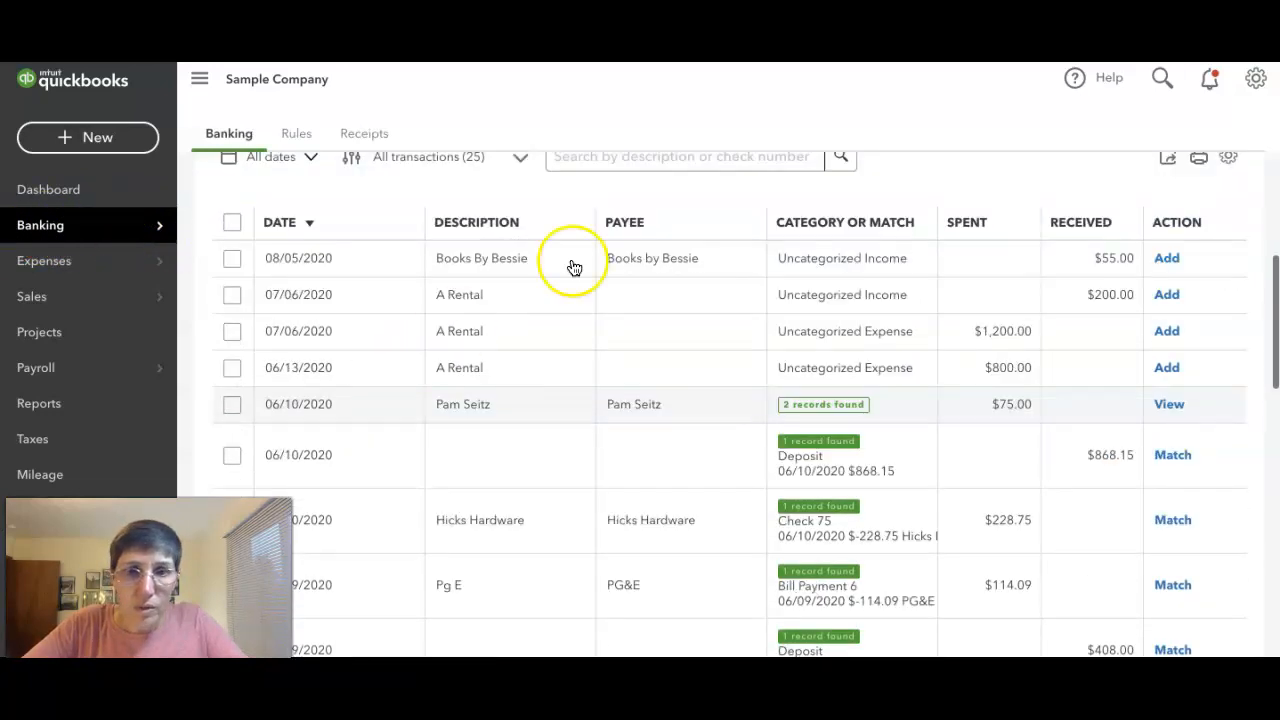
pyautogui.moveTo(820, 331)
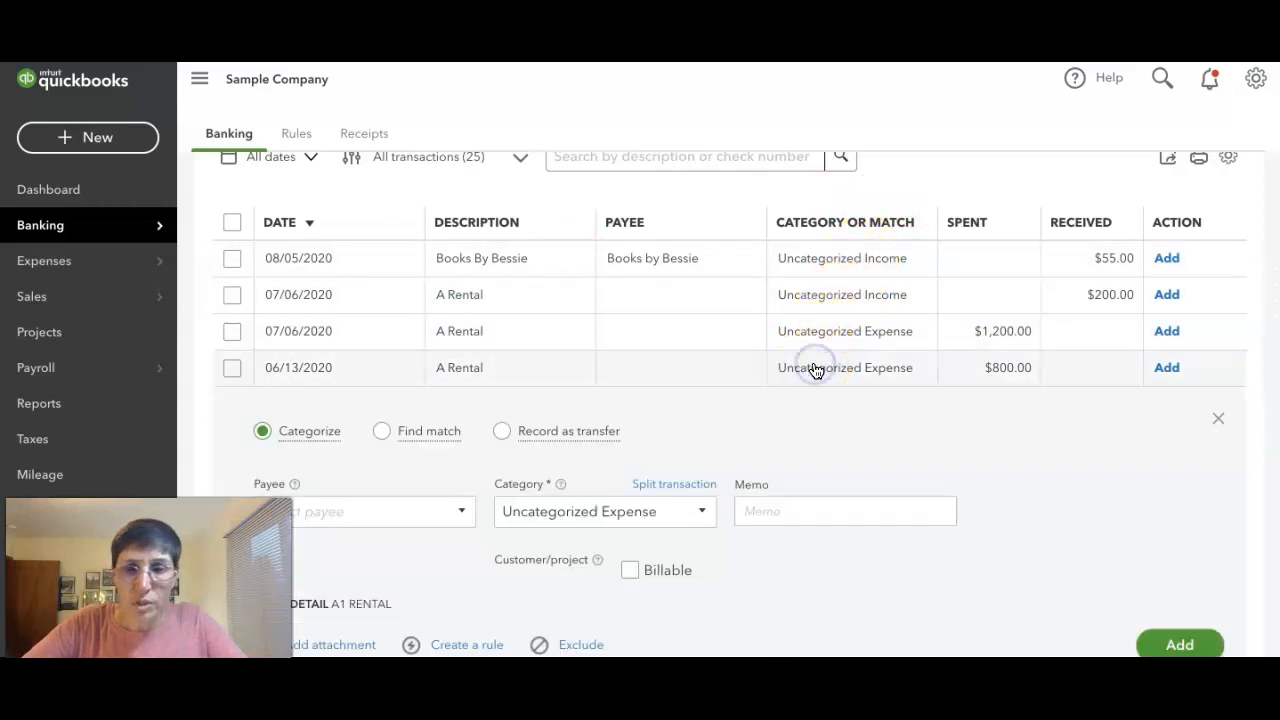
# Set Owner Draw as the category for the 06/13/2020 A Rental $800 transaction.
pyautogui.scroll(-3)
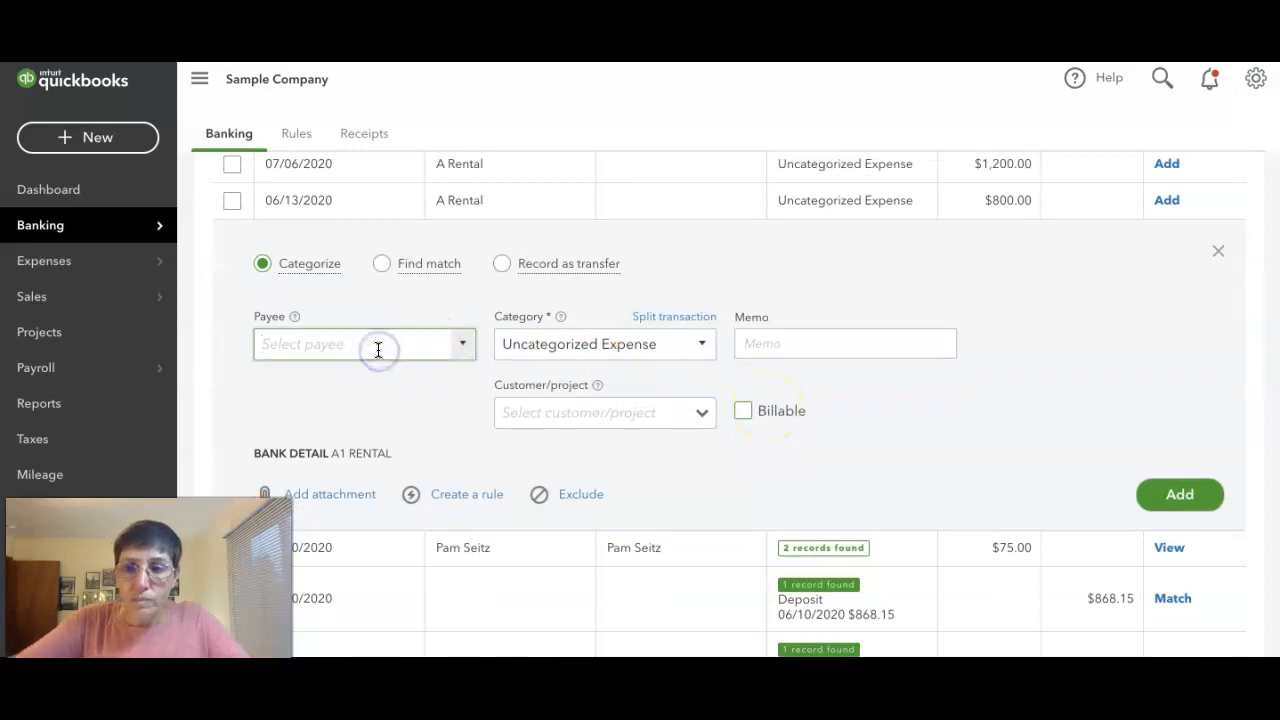
pyautogui.write('Your Nam')
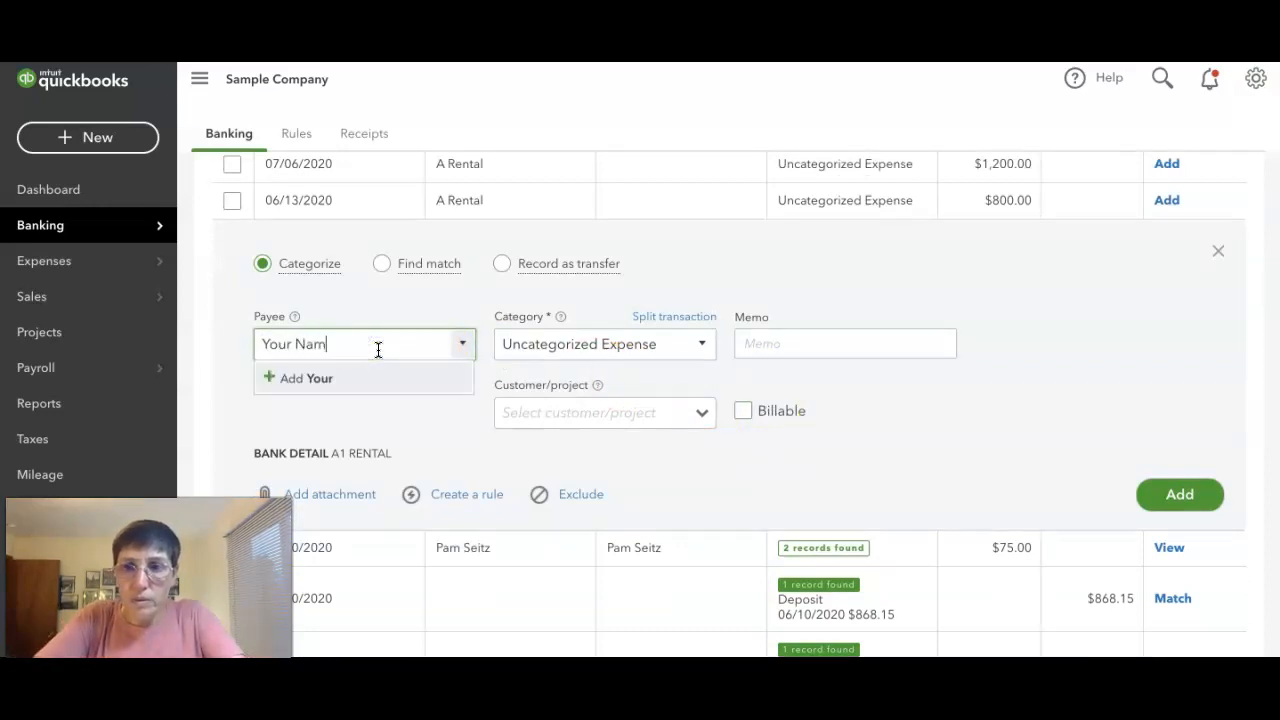
pyautogui.click(600, 343)
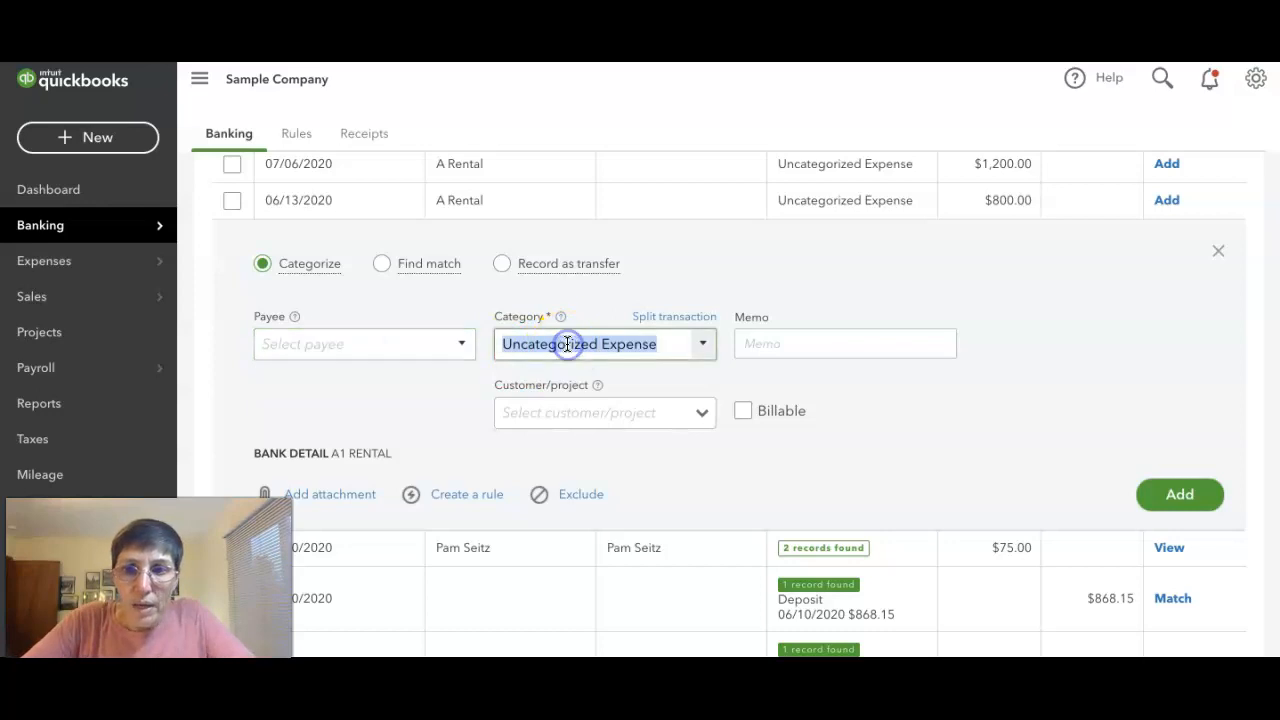
pyautogui.write('d')
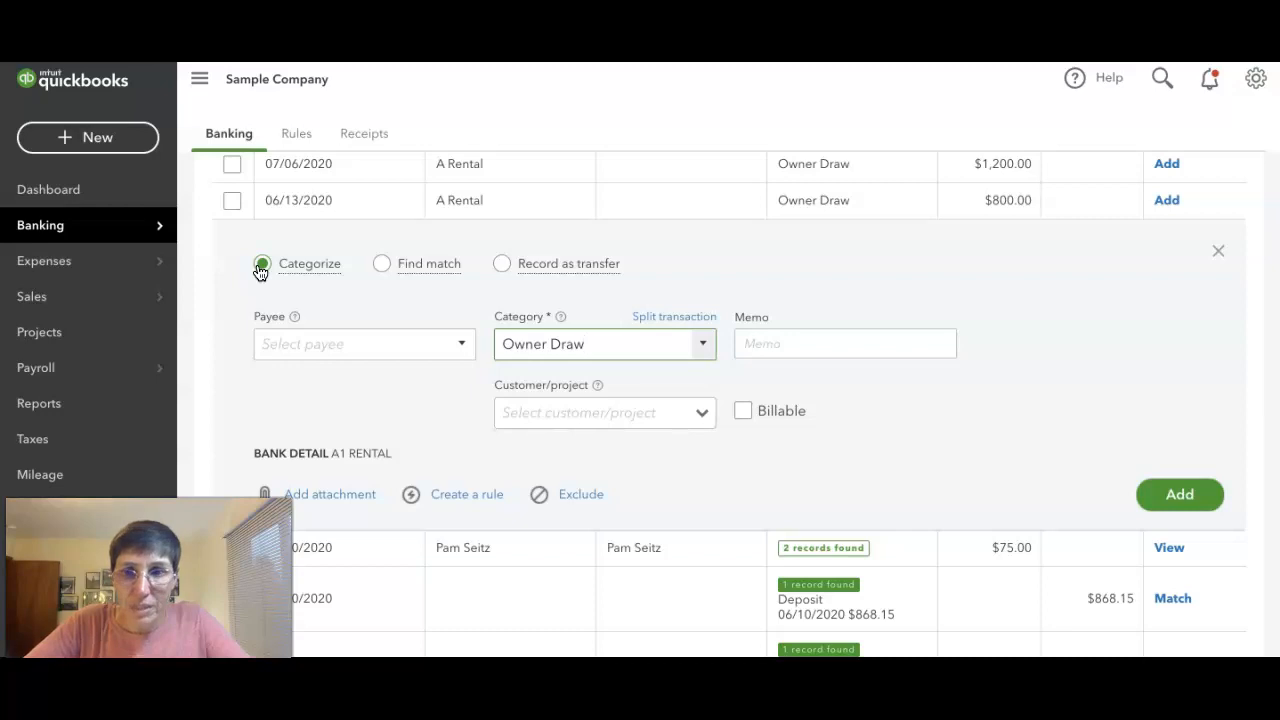
pyautogui.moveTo(502, 263)
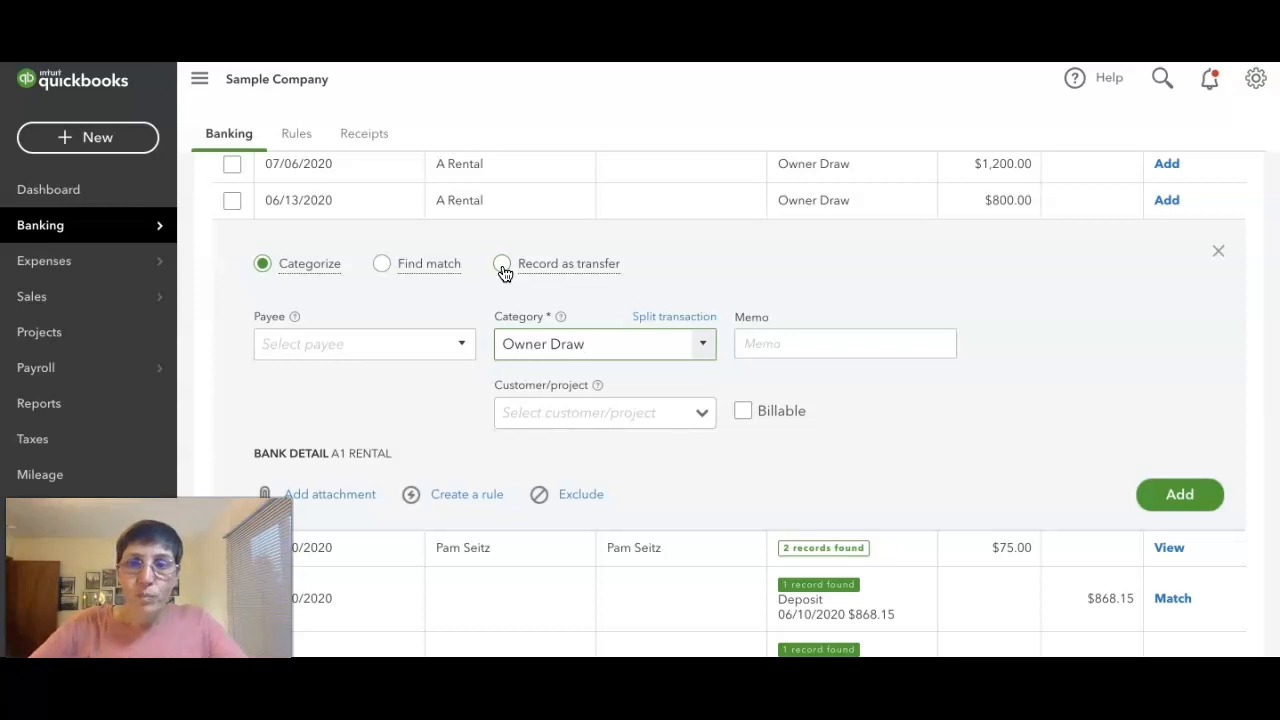
pyautogui.click(600, 343)
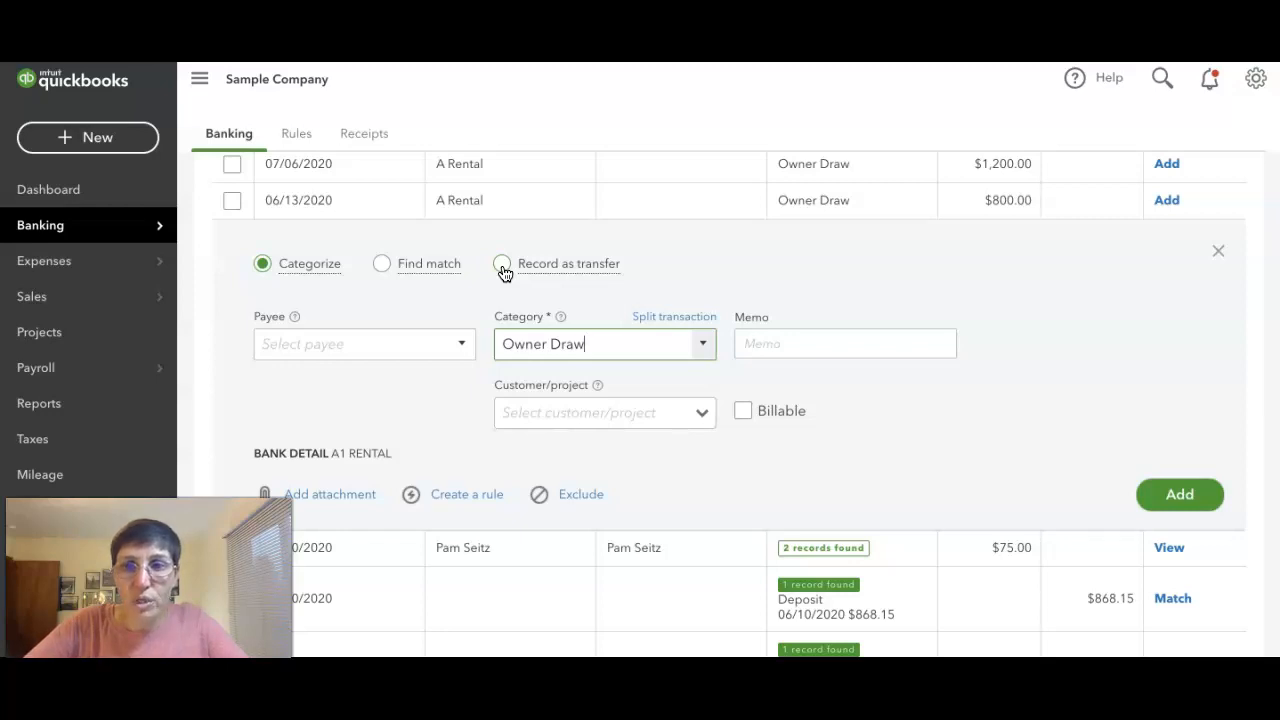
pyautogui.moveTo(938, 510)
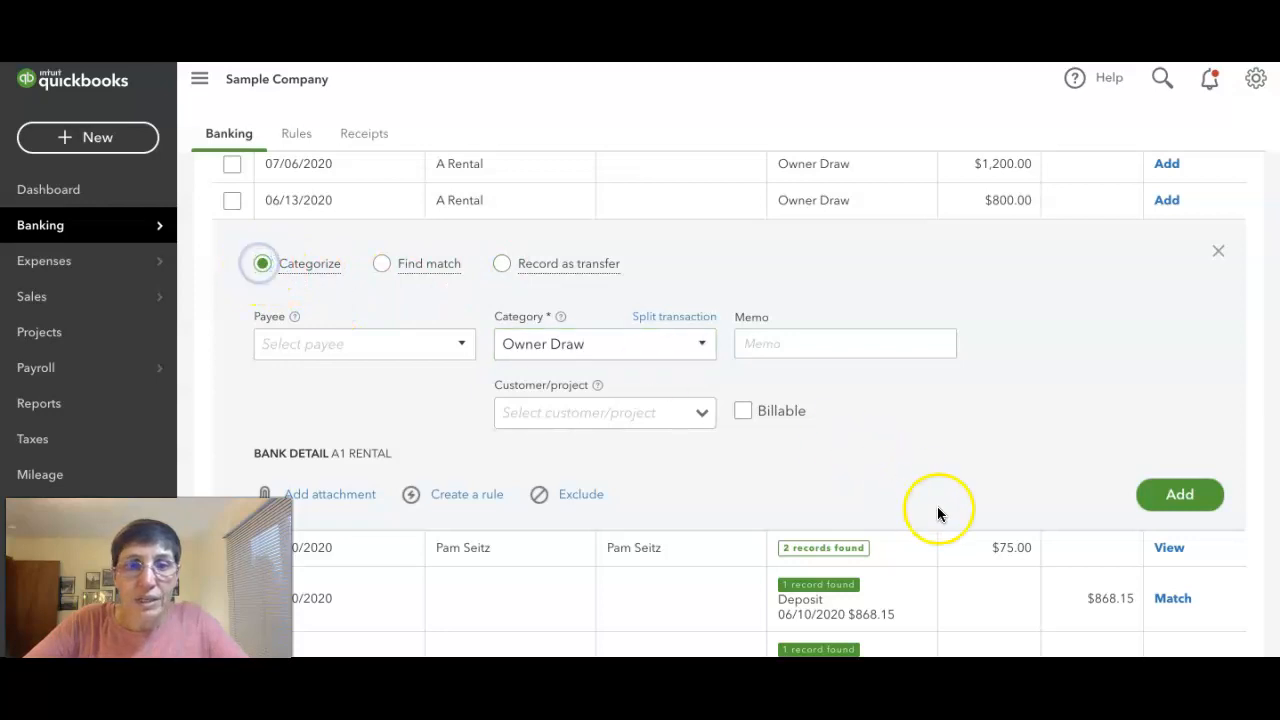